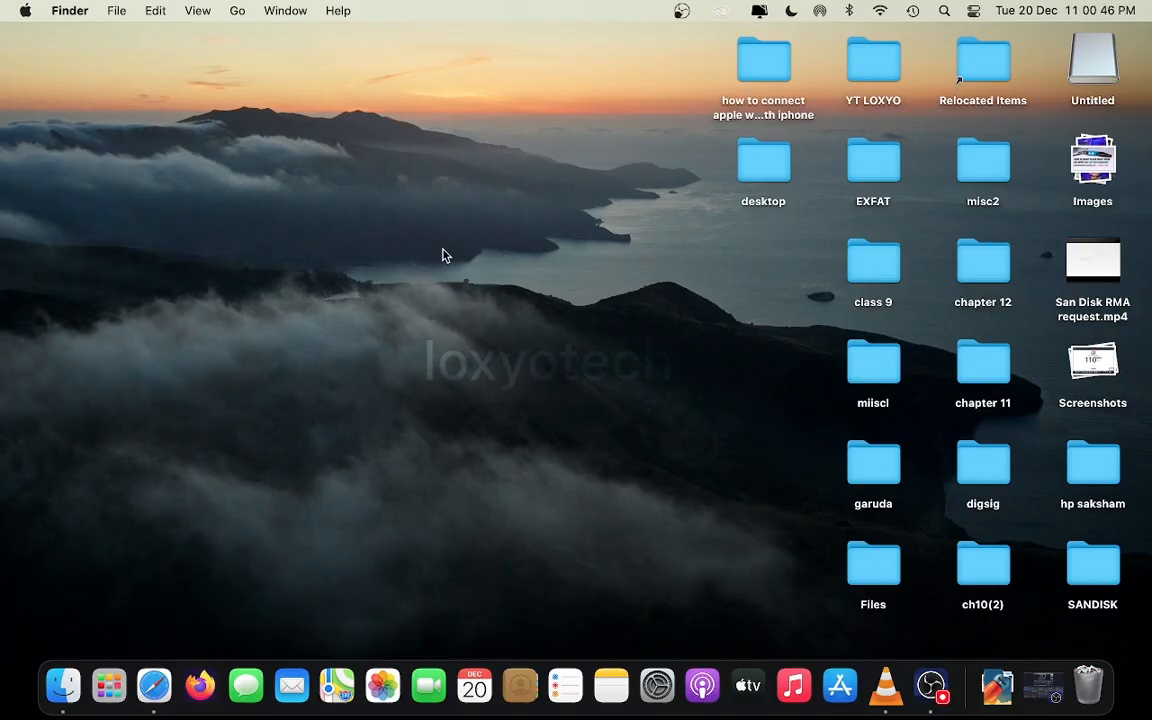
mouse_move(378, 184)
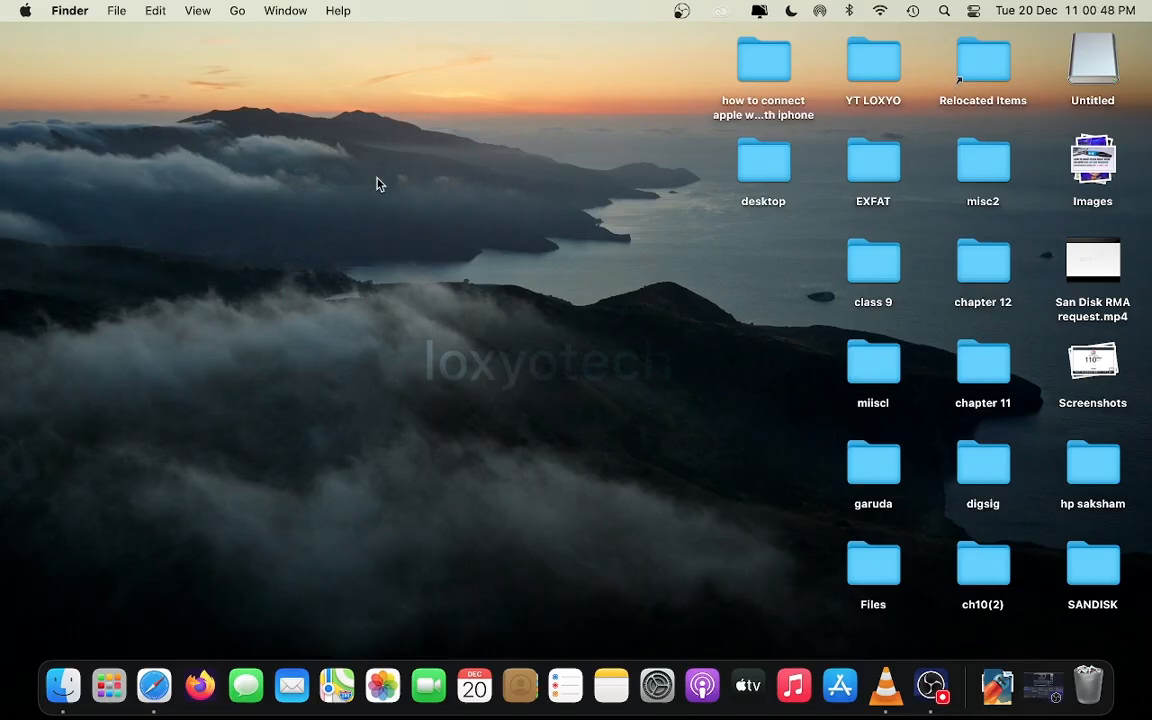
mouse_move(248, 184)
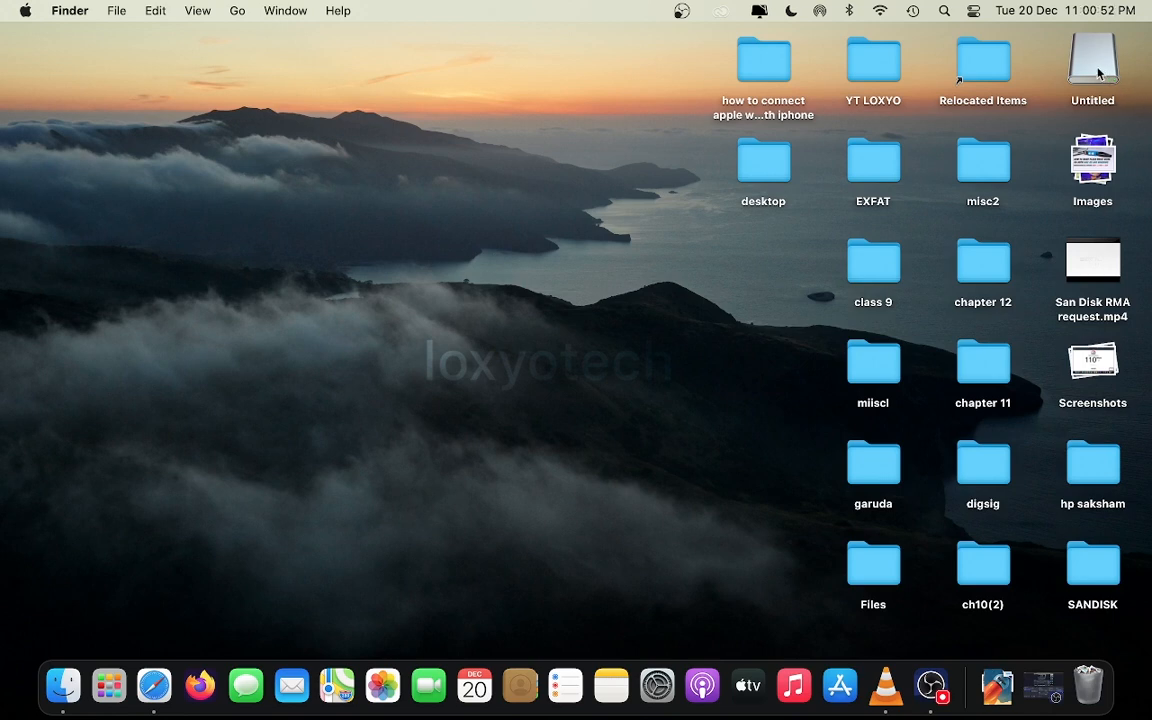
mouse_move(584, 320)
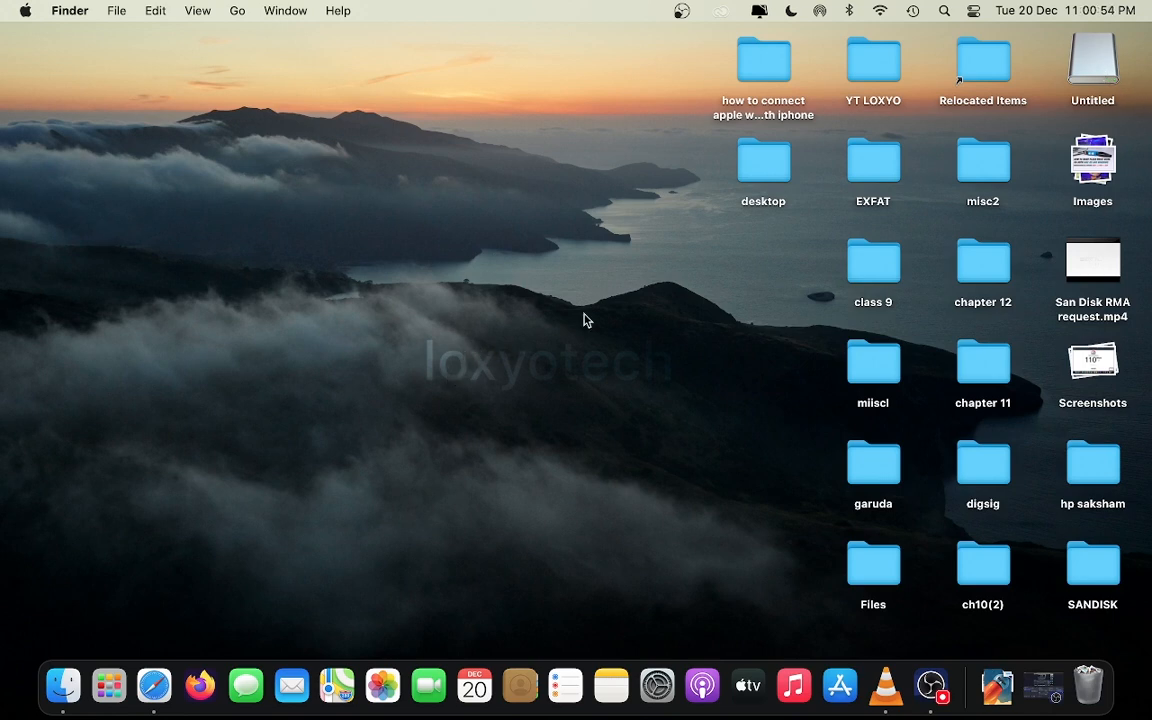
Step: View the Untitled drive's Info window, confirming it is still NTFS, and close it
right_click(1092, 60)
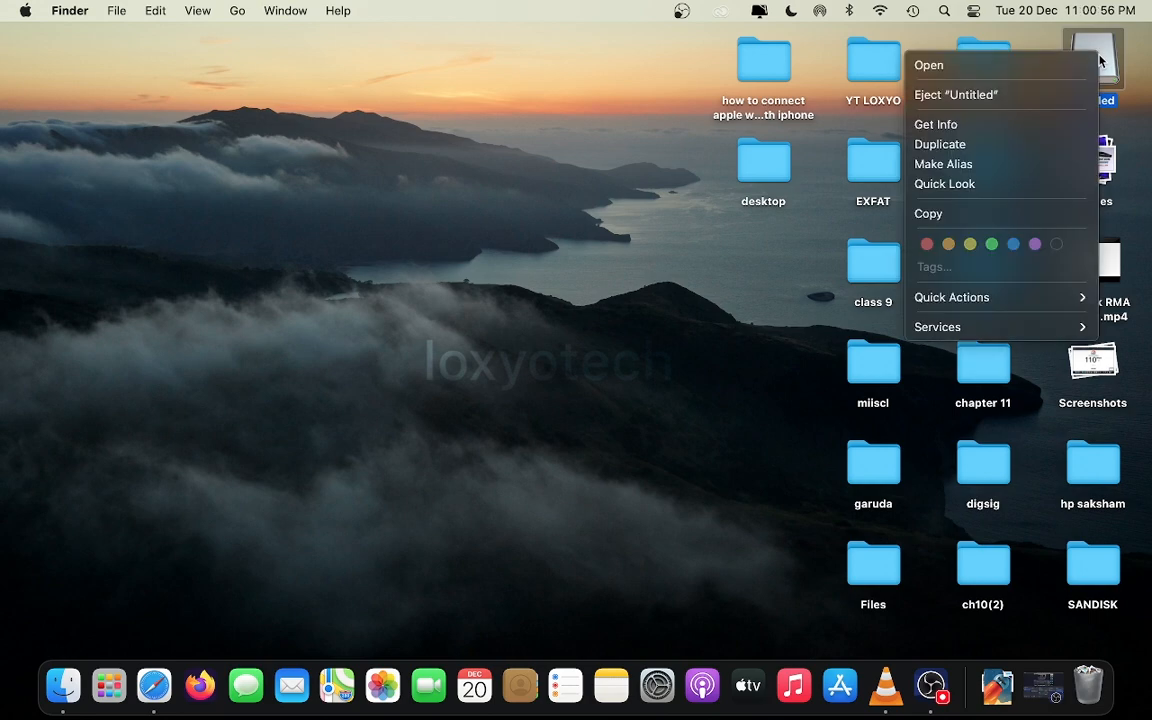
mouse_move(940, 144)
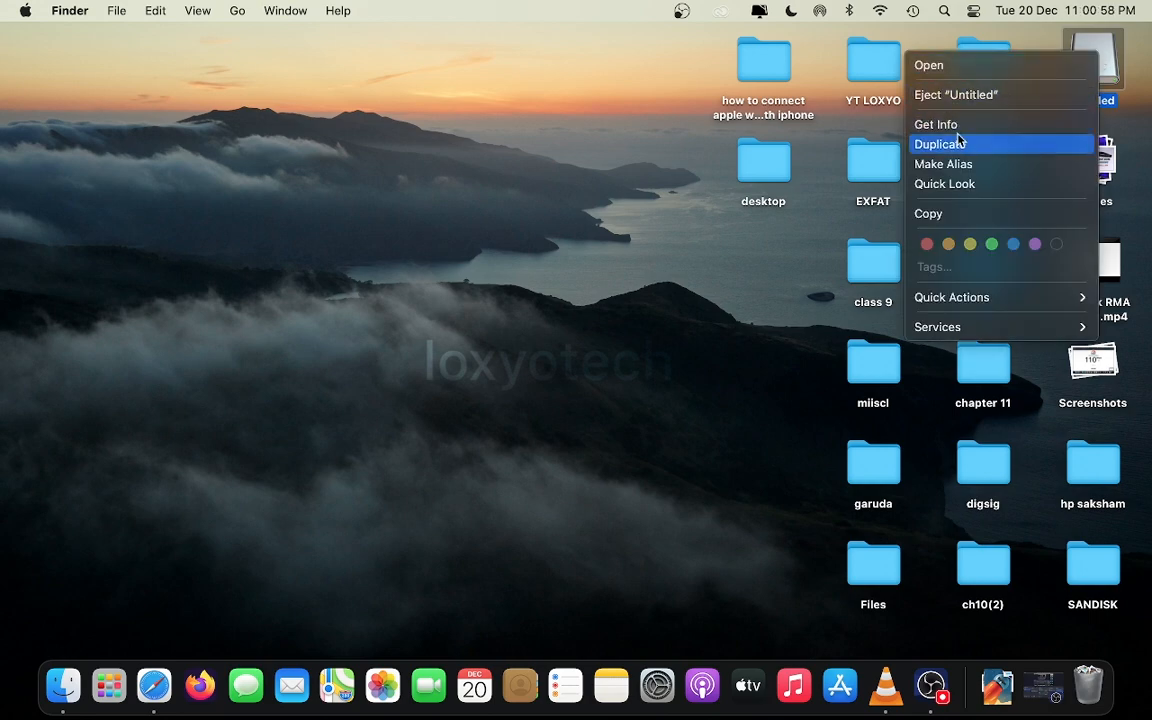
left_click(936, 124)
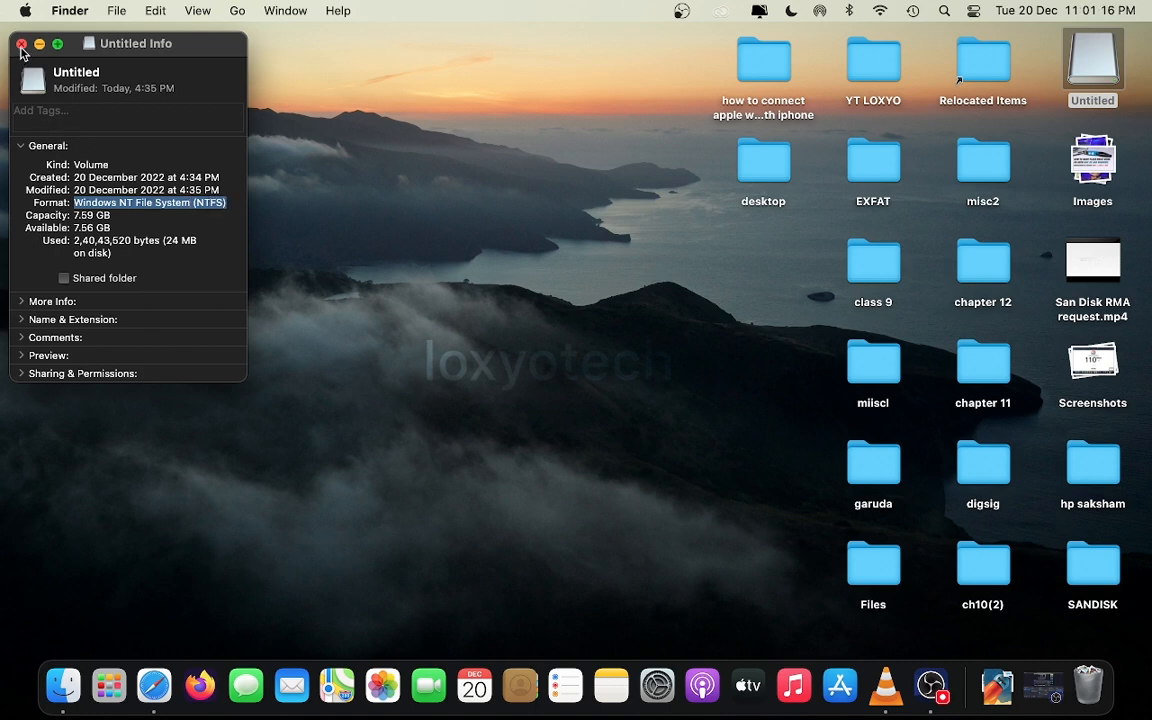
mouse_move(140, 184)
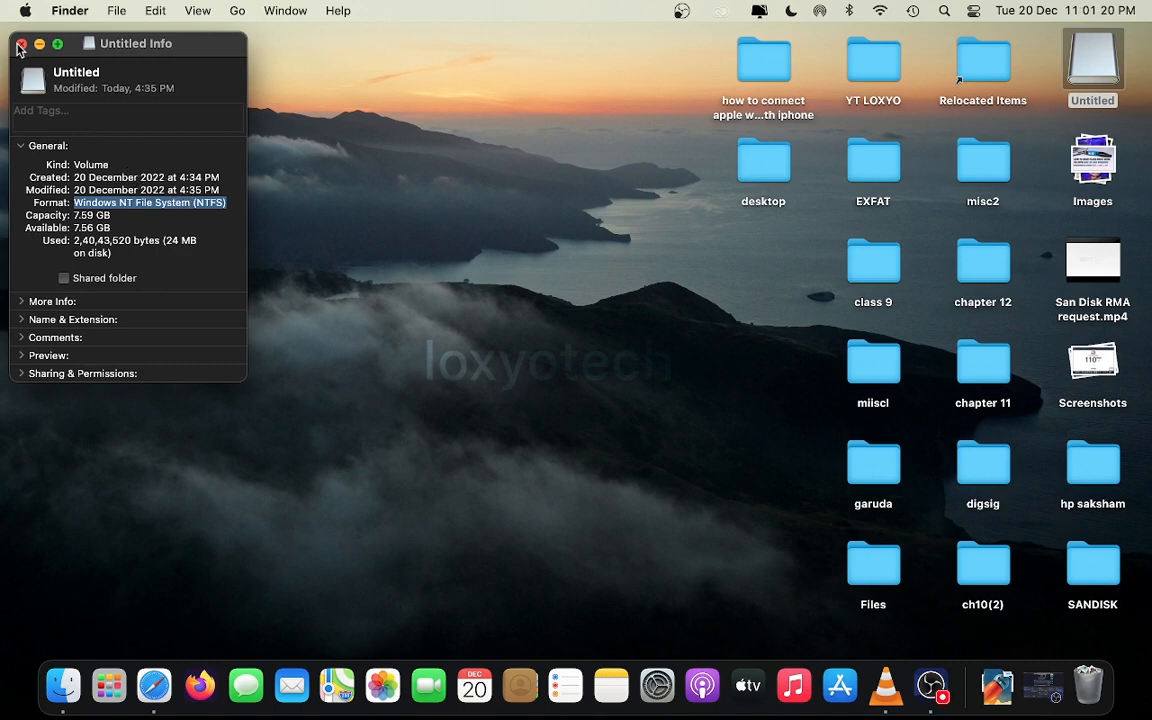
left_click(20, 44)
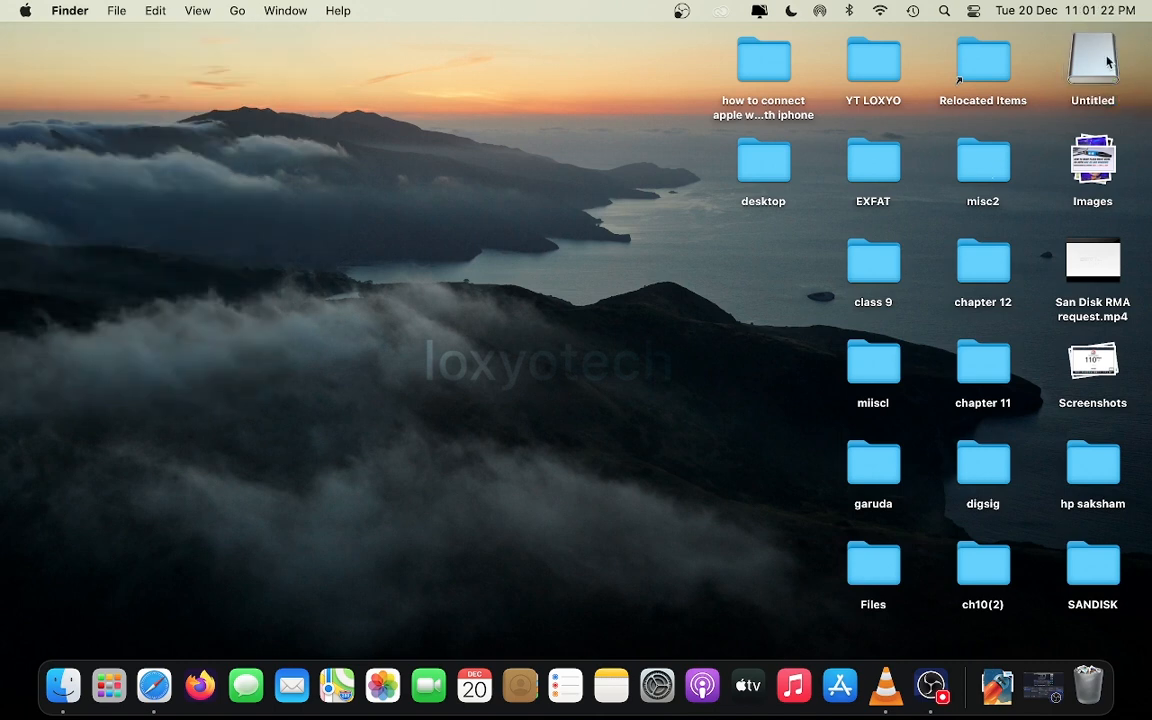
Step: Copy tvs.pdf from the Untitled drive onto the desktop and close the drive window
right_click(1092, 60)
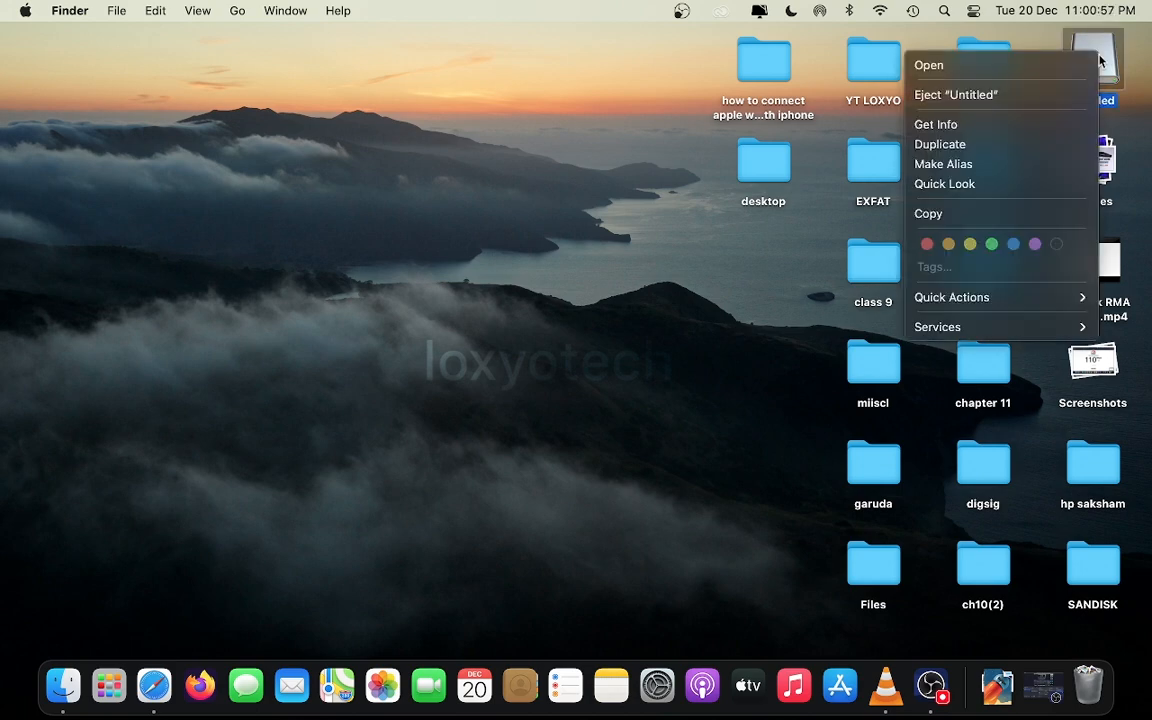
mouse_move(958, 134)
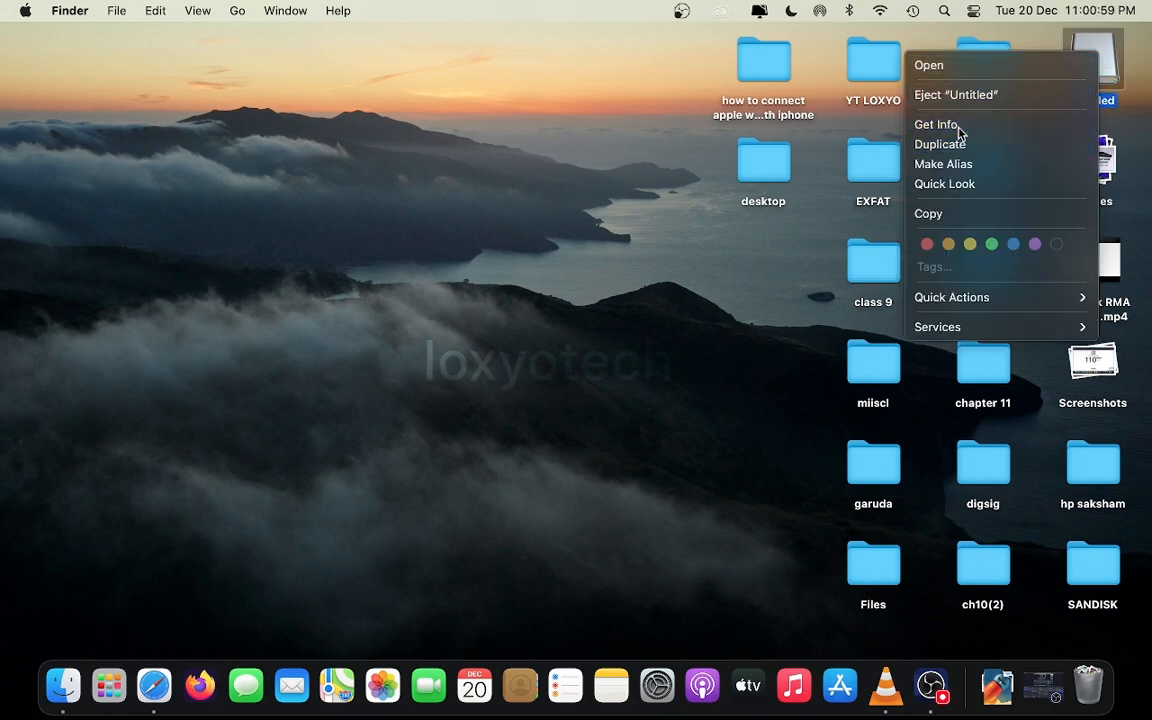
left_click(936, 124)
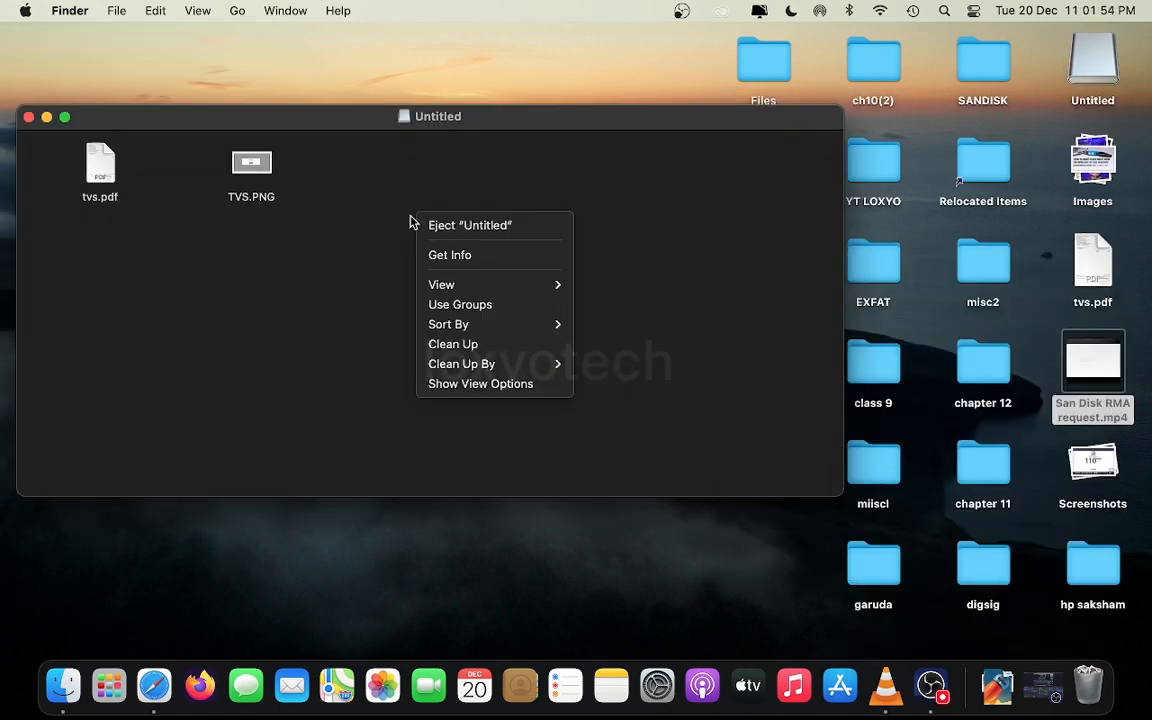
mouse_move(490, 288)
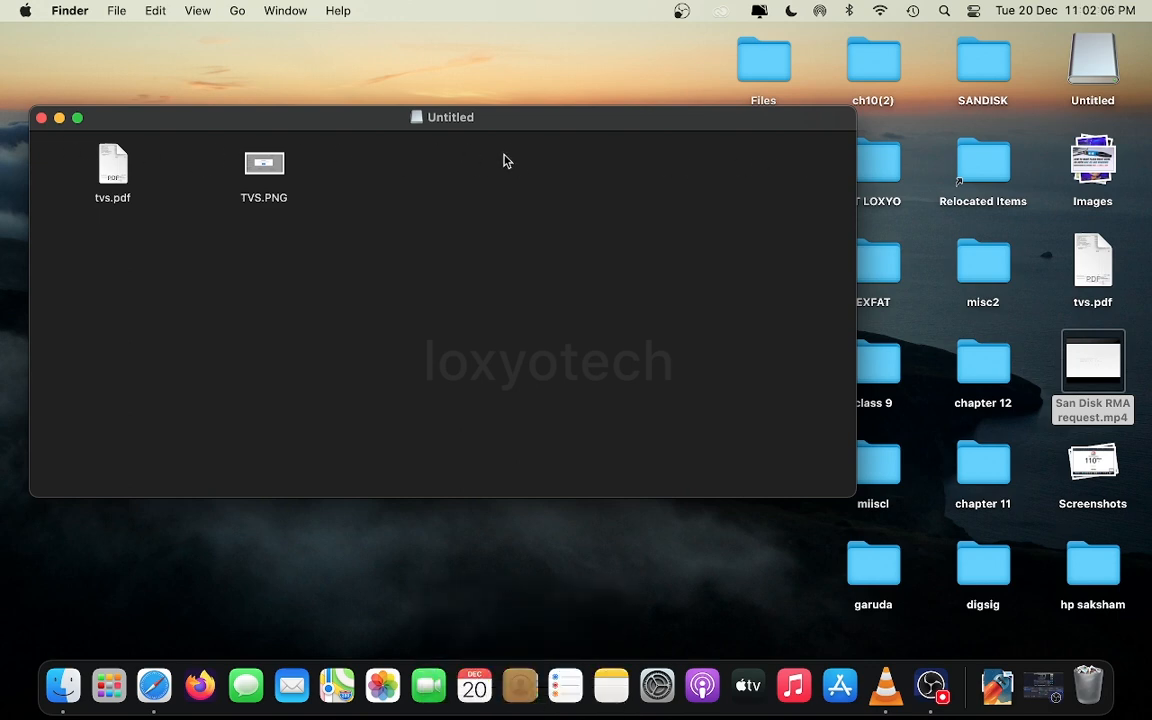
left_click_drag(1092, 360, 476, 290)
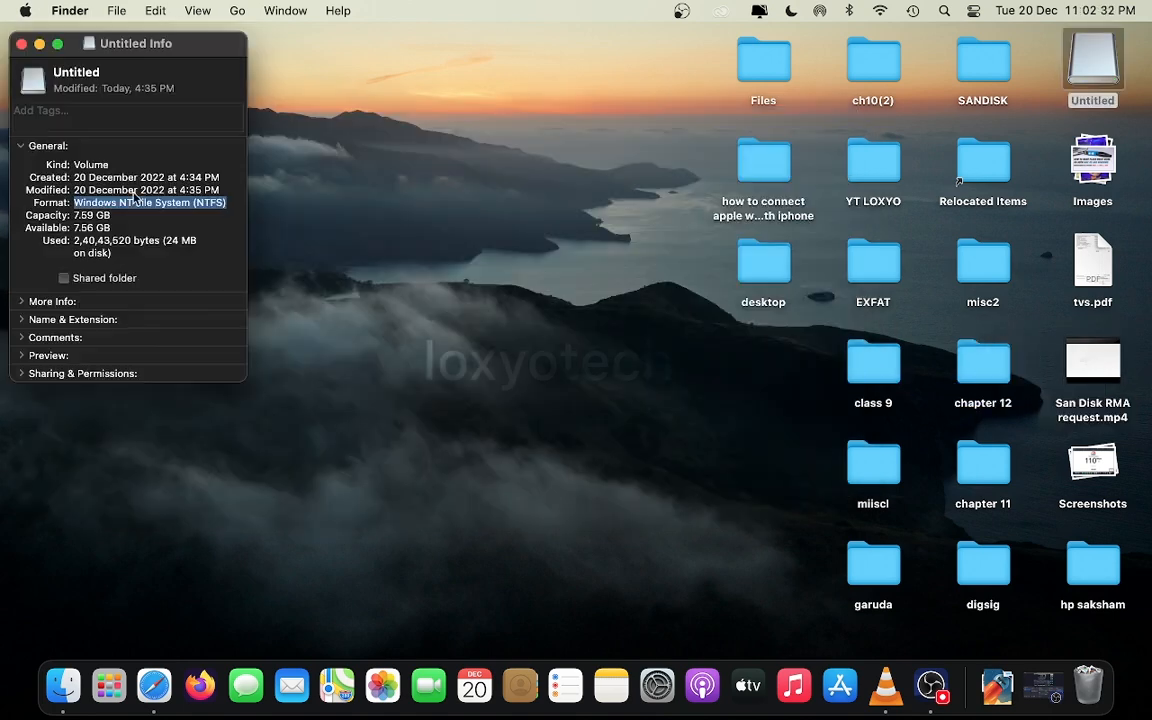
left_click(20, 44)
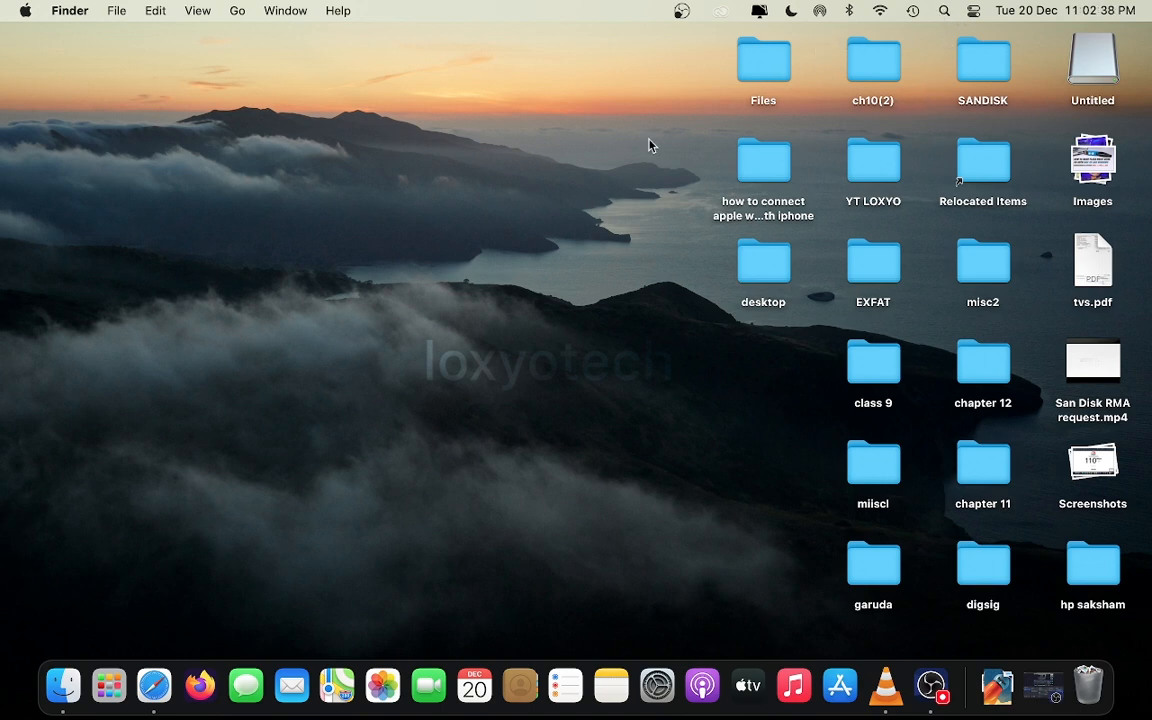
Step: Launch Disk Utility via Spotlight and select the external Untitled drive, a 7.59 GB NTFS volume
left_click(944, 12)
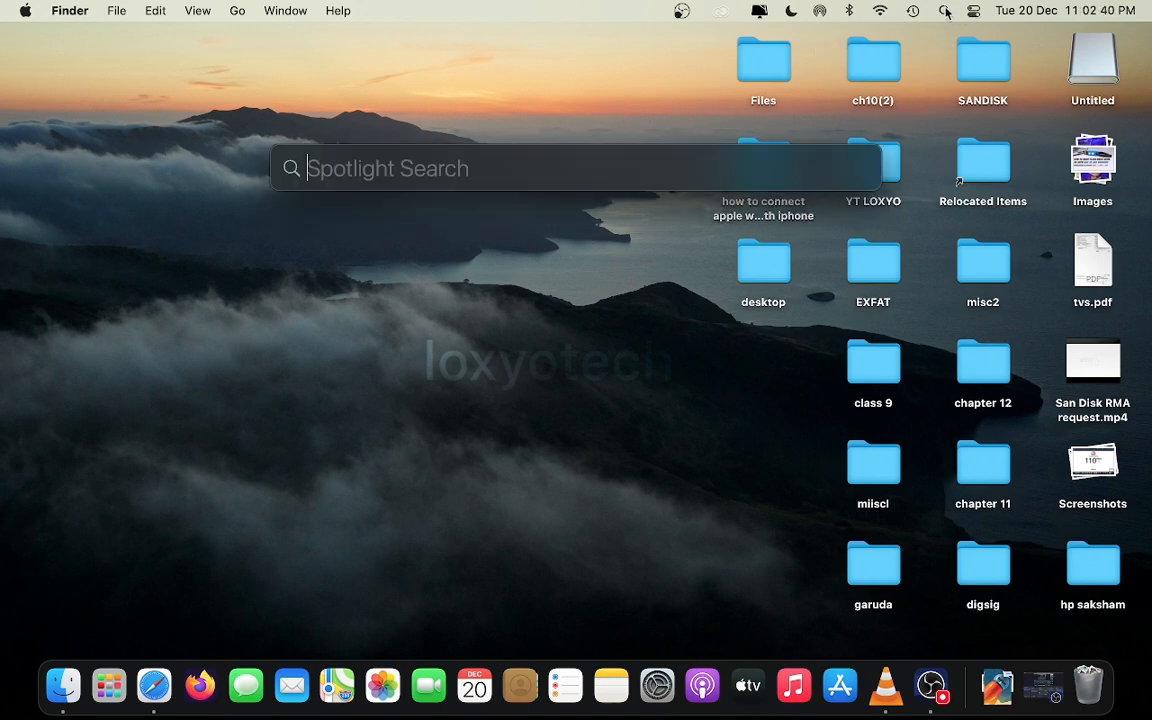
type("disk")
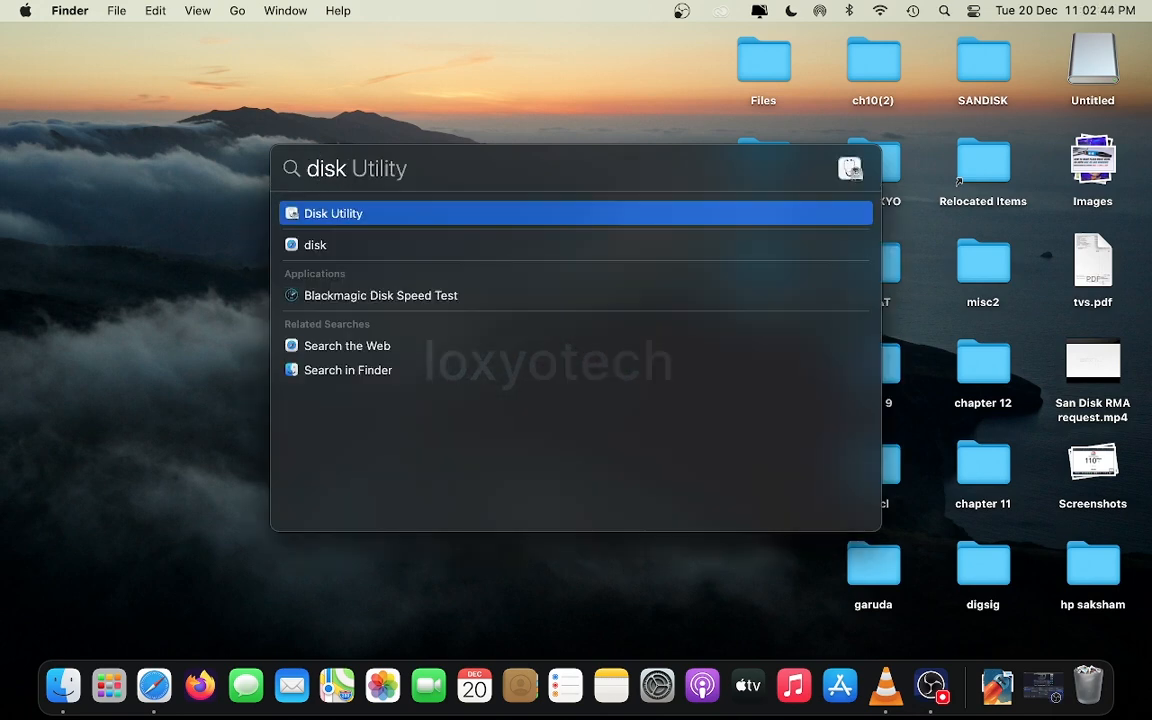
left_click(332, 212)
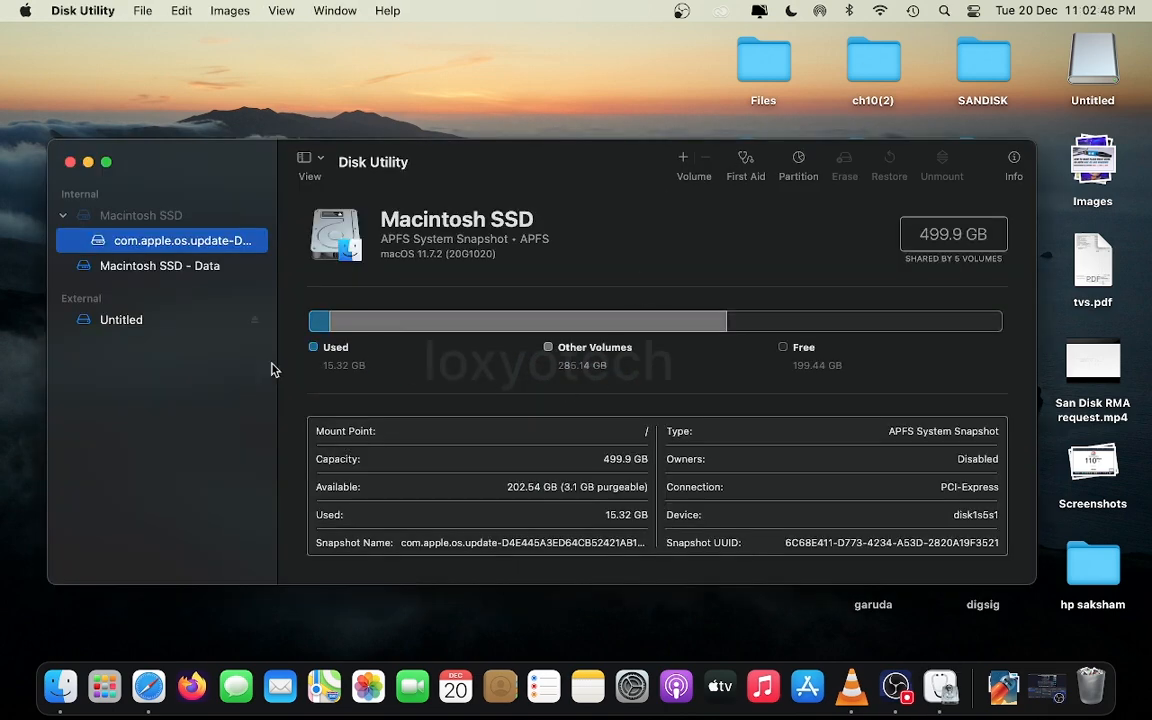
left_click(120, 320)
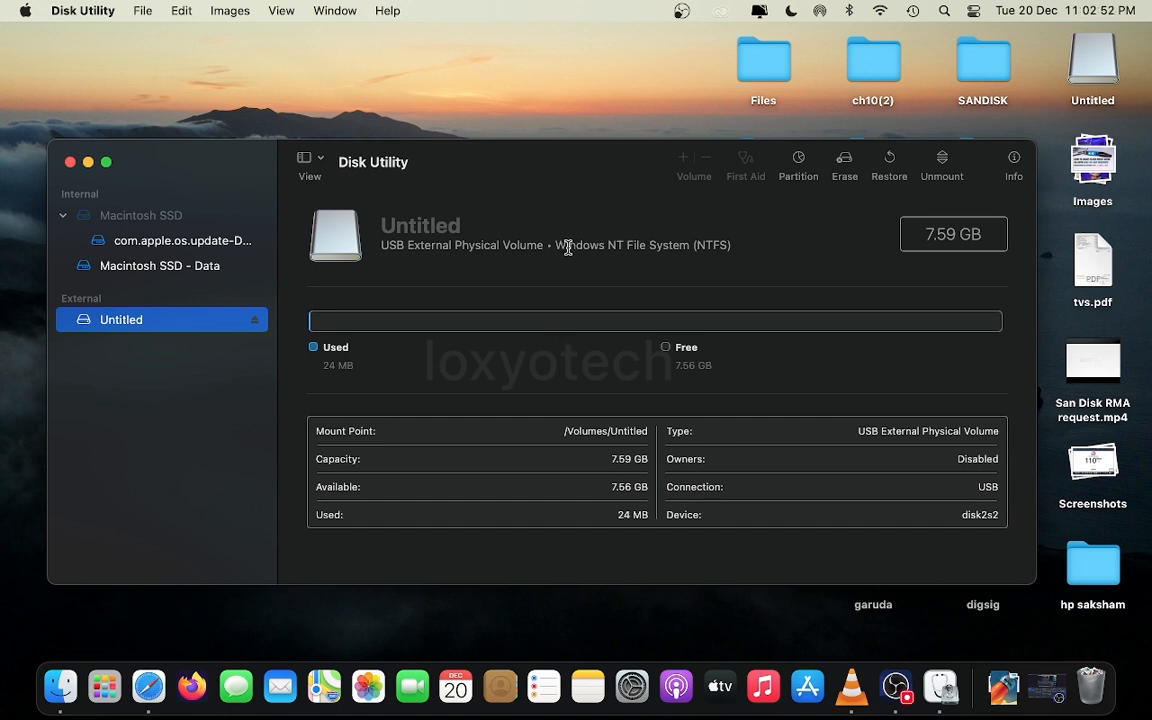
double_click(642, 244)
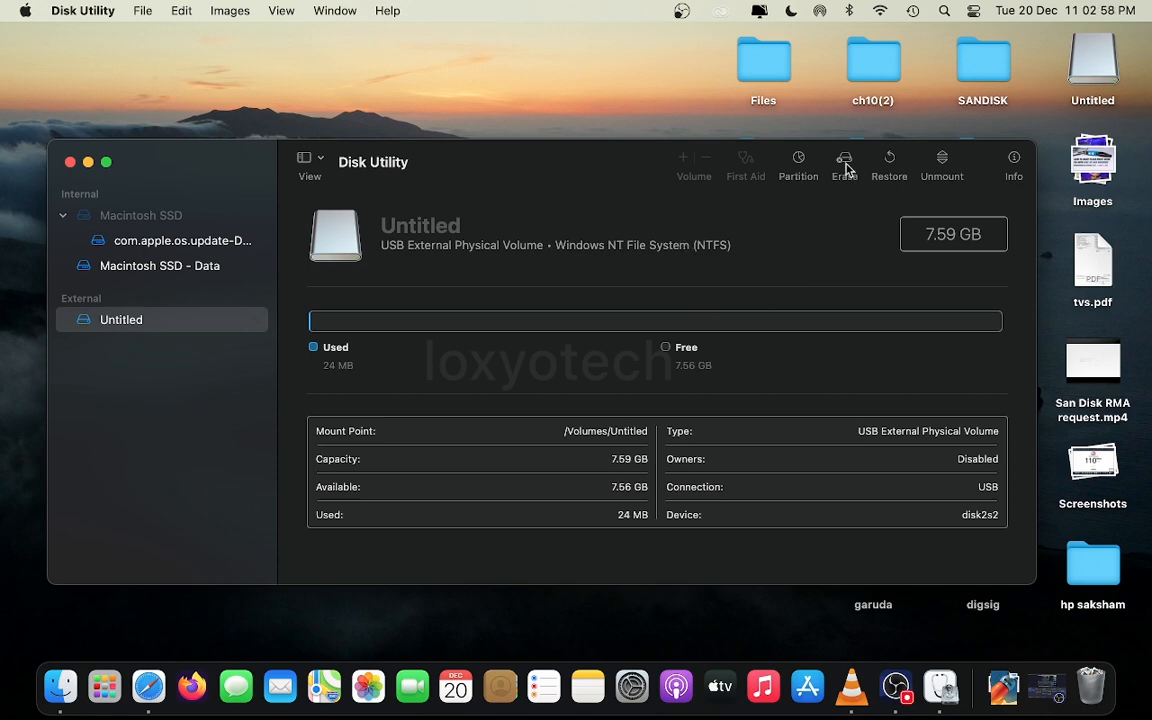
Step: Start erasing Untitled and choose ExFAT as the format, keeping the name Untitled
left_click(844, 162)
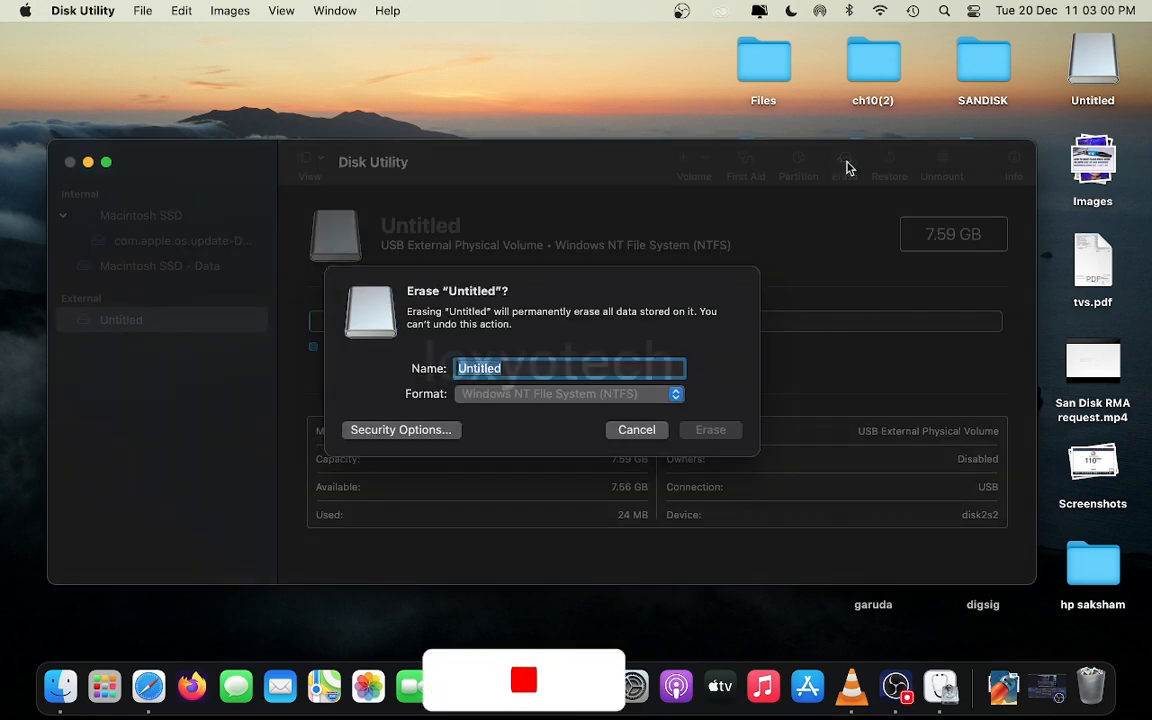
left_click(570, 392)
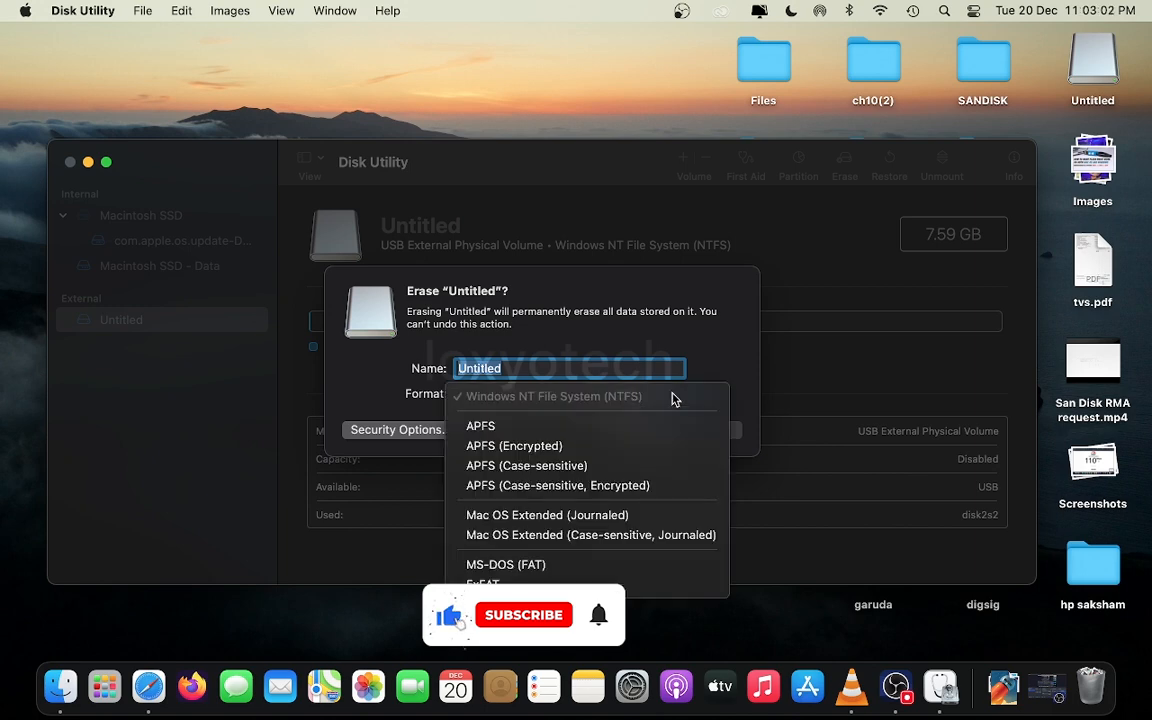
left_click(556, 396)
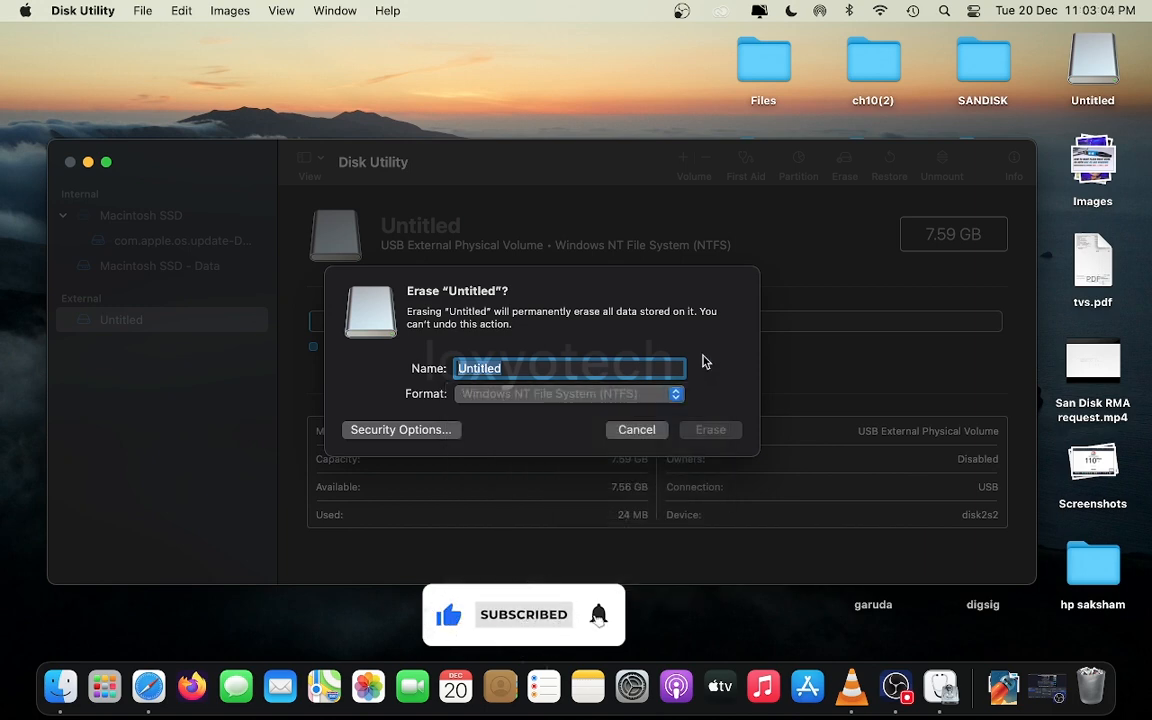
left_click(568, 392)
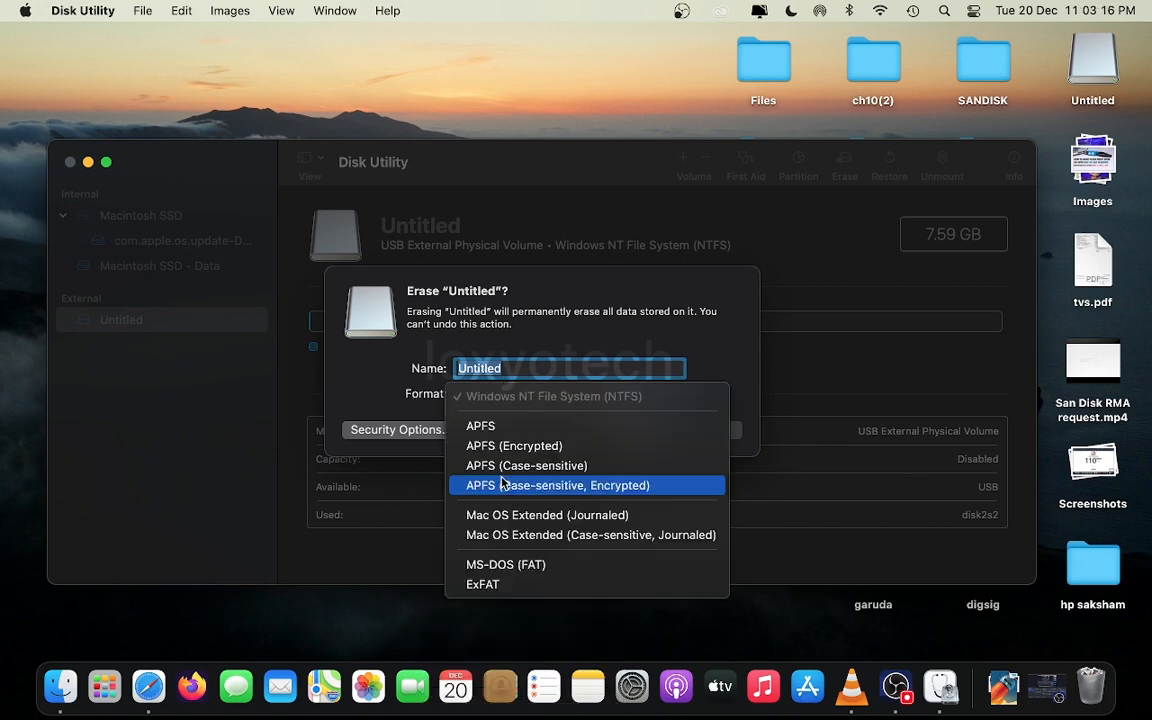
mouse_move(548, 514)
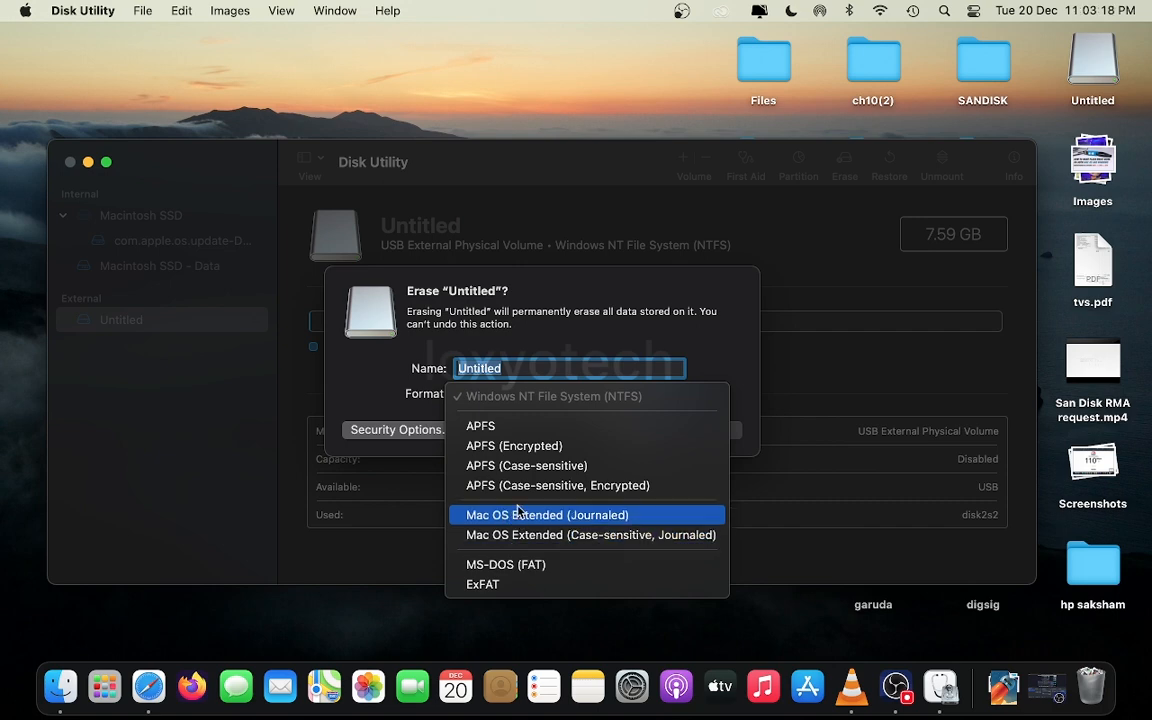
mouse_move(512, 444)
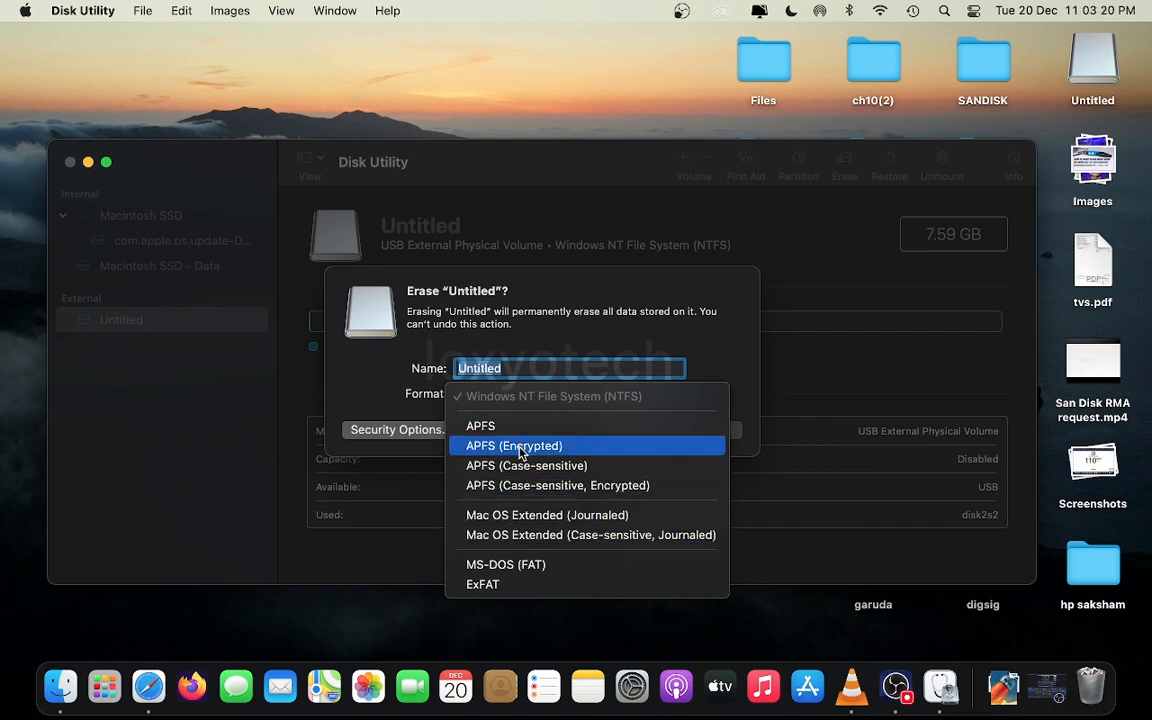
mouse_move(548, 516)
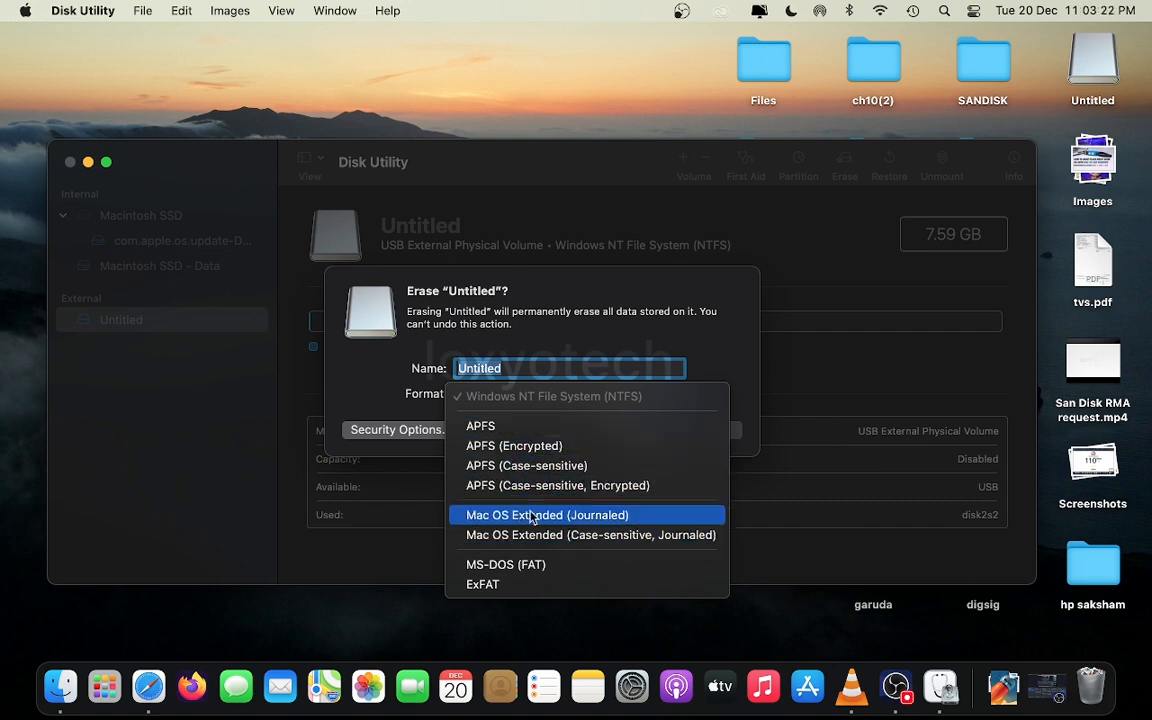
mouse_move(572, 424)
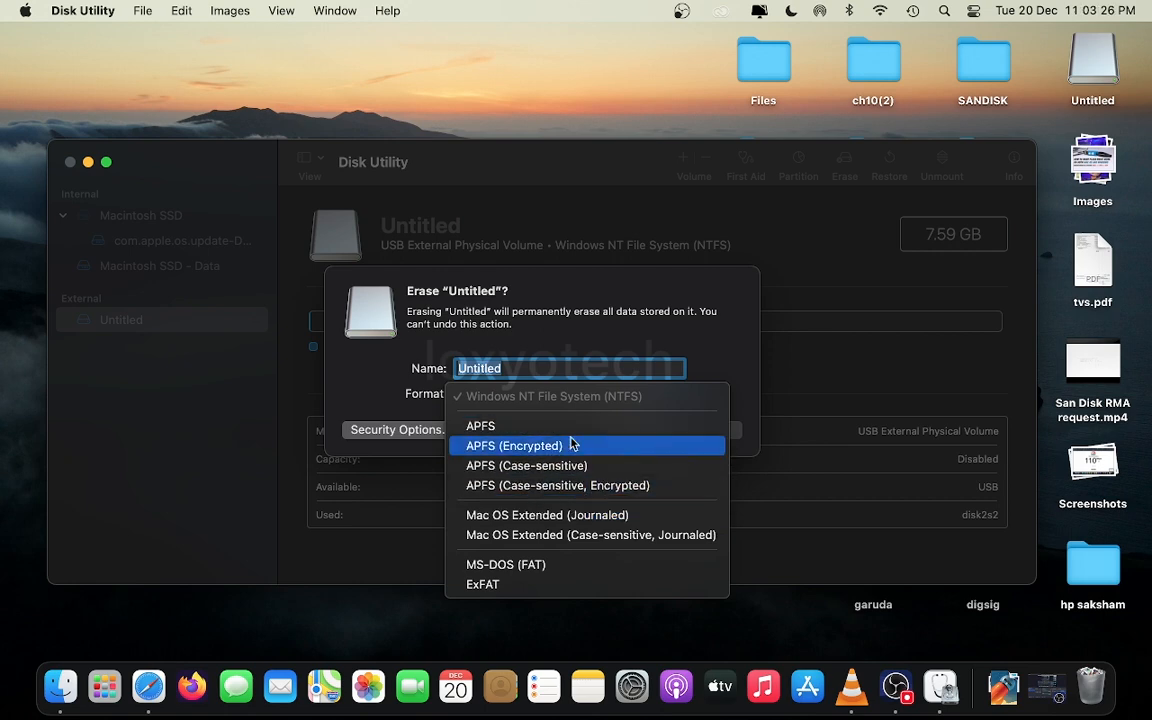
mouse_move(550, 452)
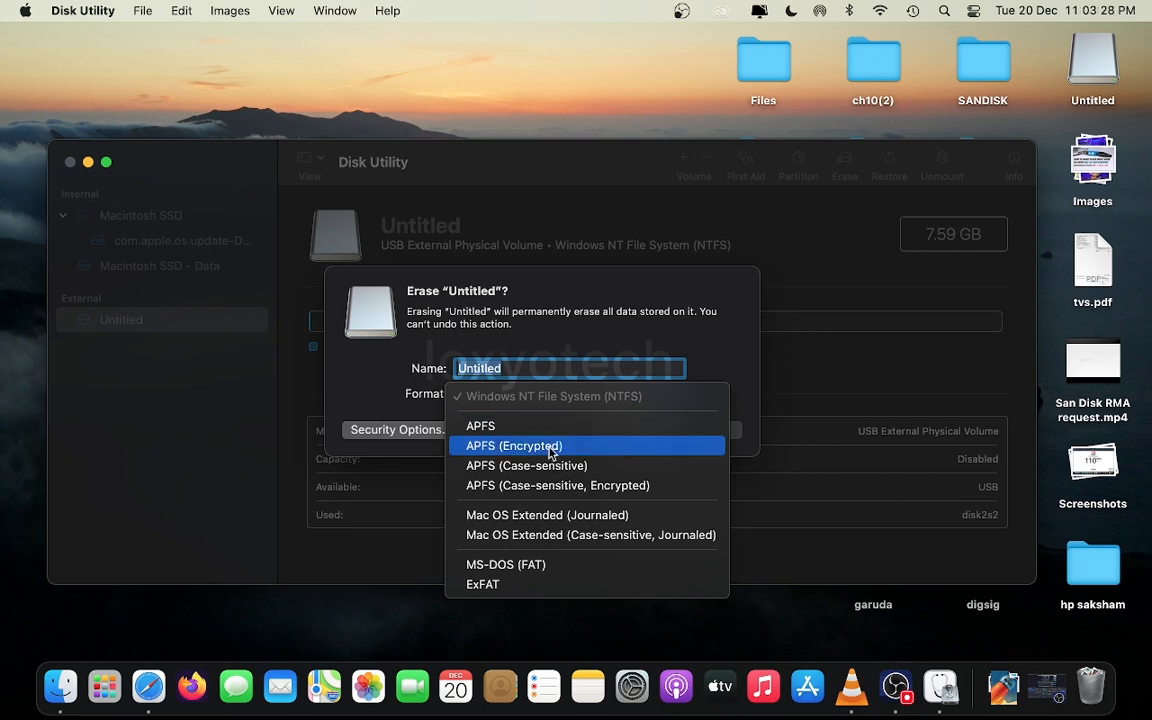
mouse_move(484, 584)
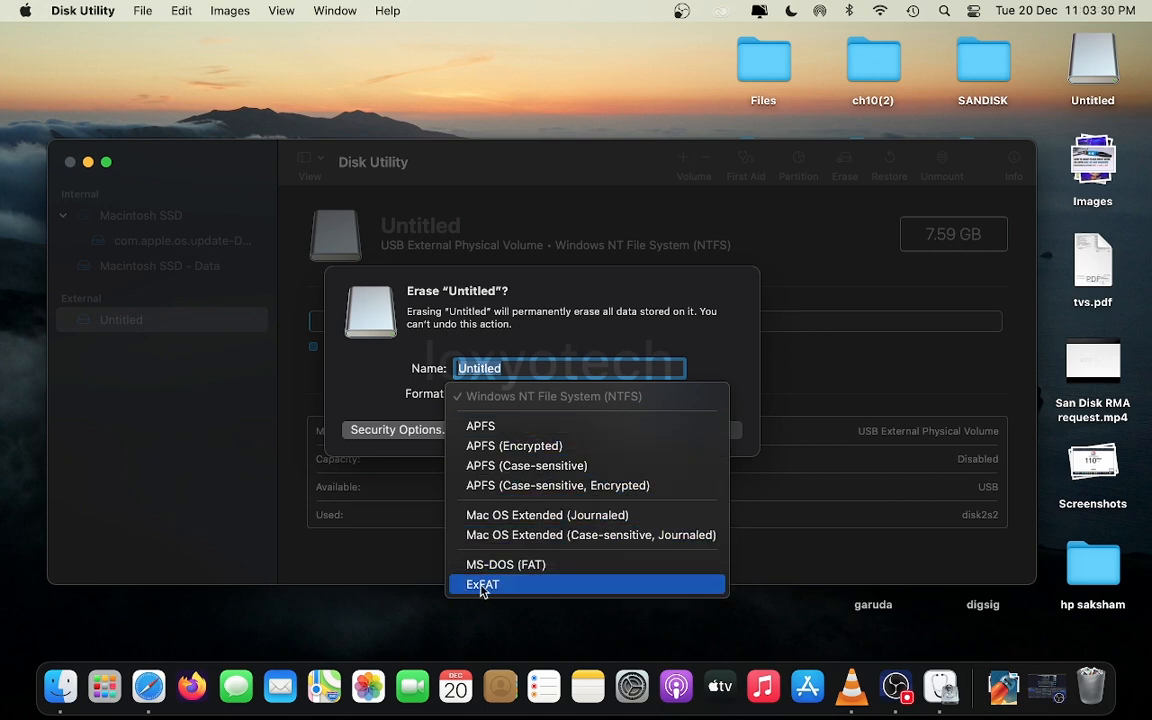
left_click(482, 584)
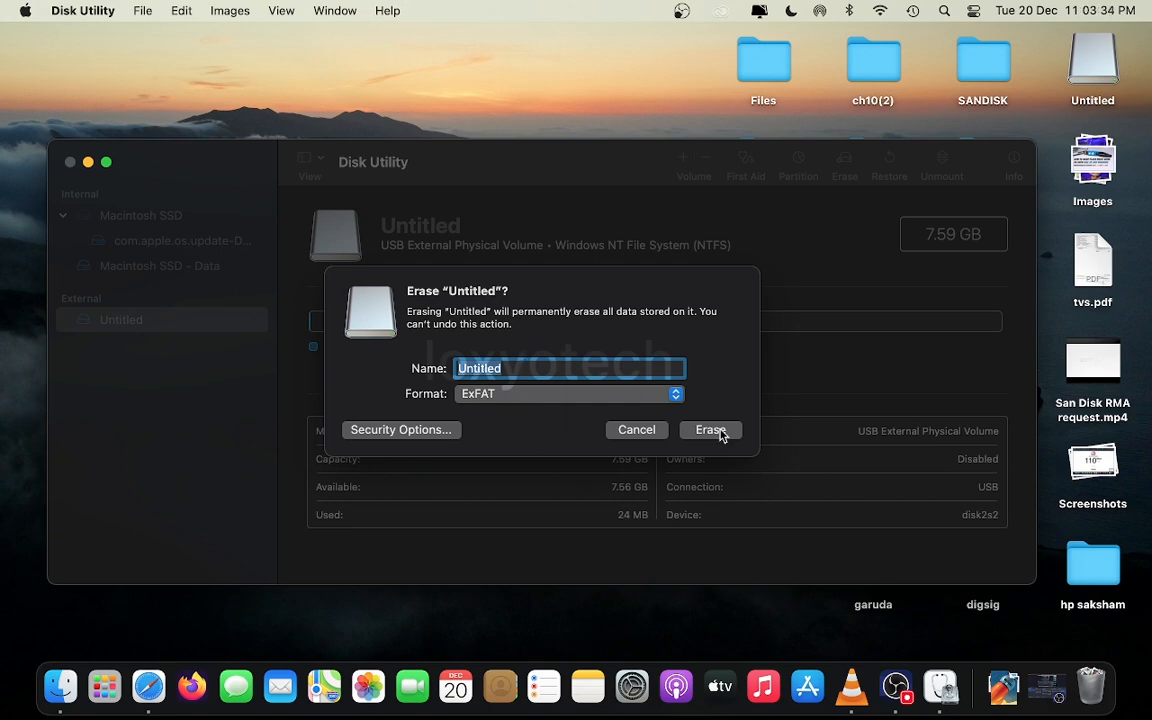
Step: Erase the drive to an empty ExFAT volume named Untitled, then quit Disk Utility
left_click(710, 428)
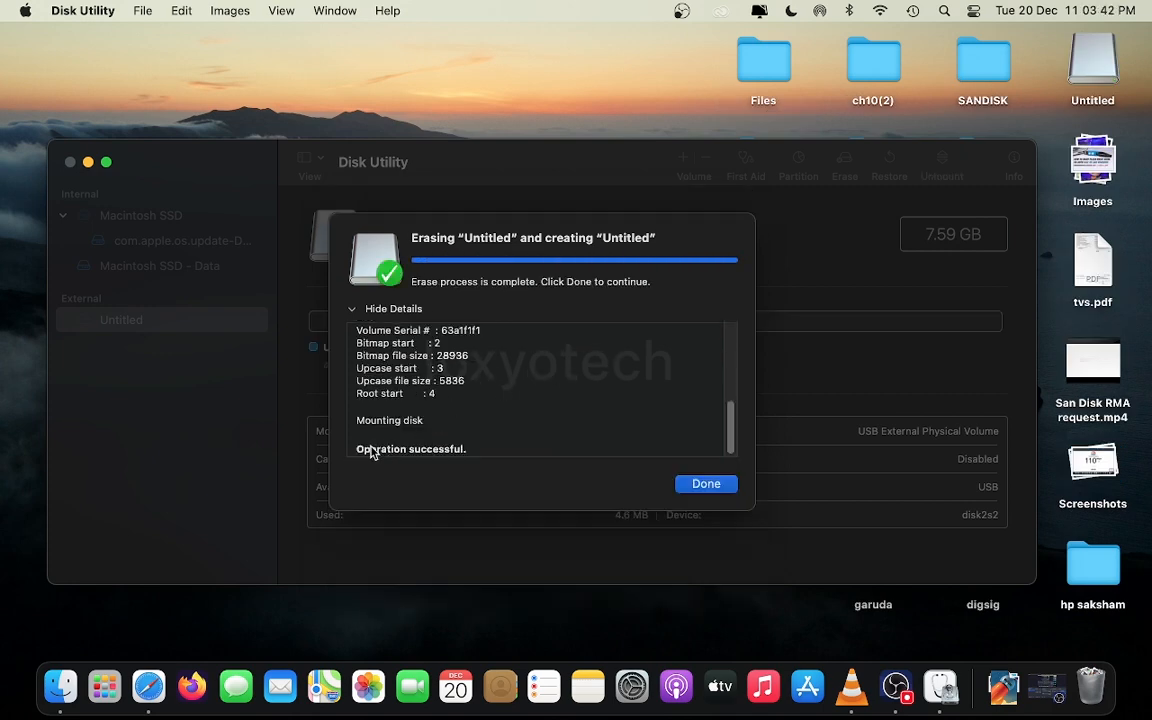
left_click(704, 482)
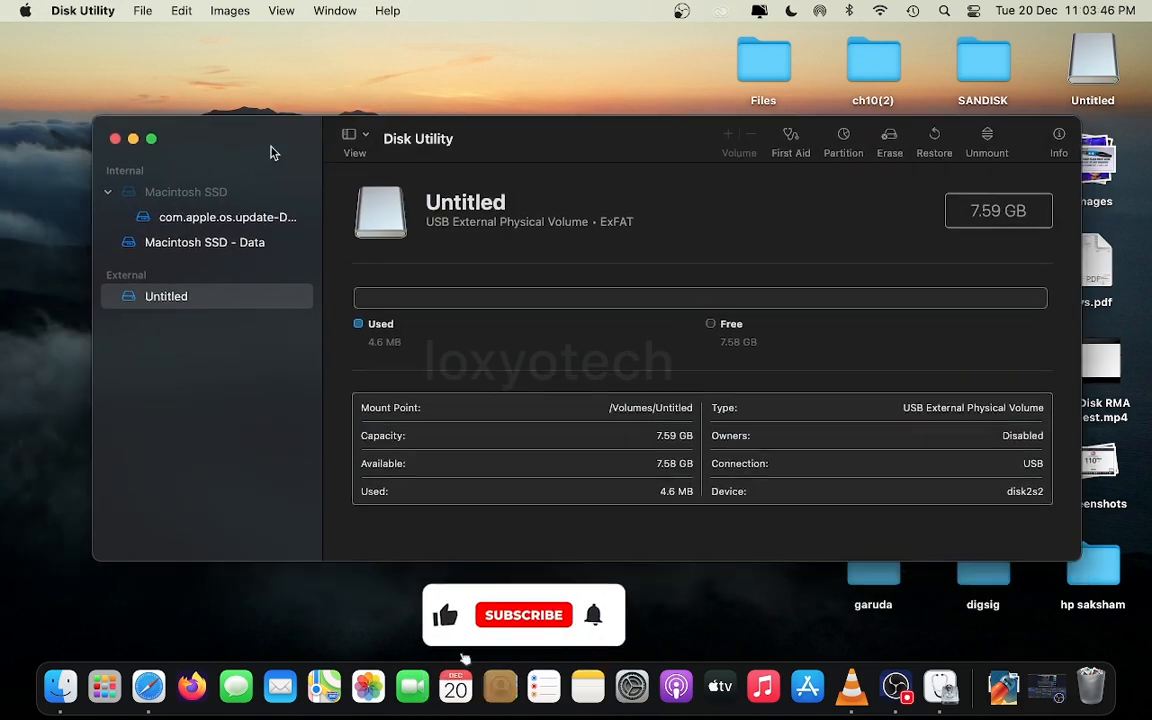
left_click(114, 138)
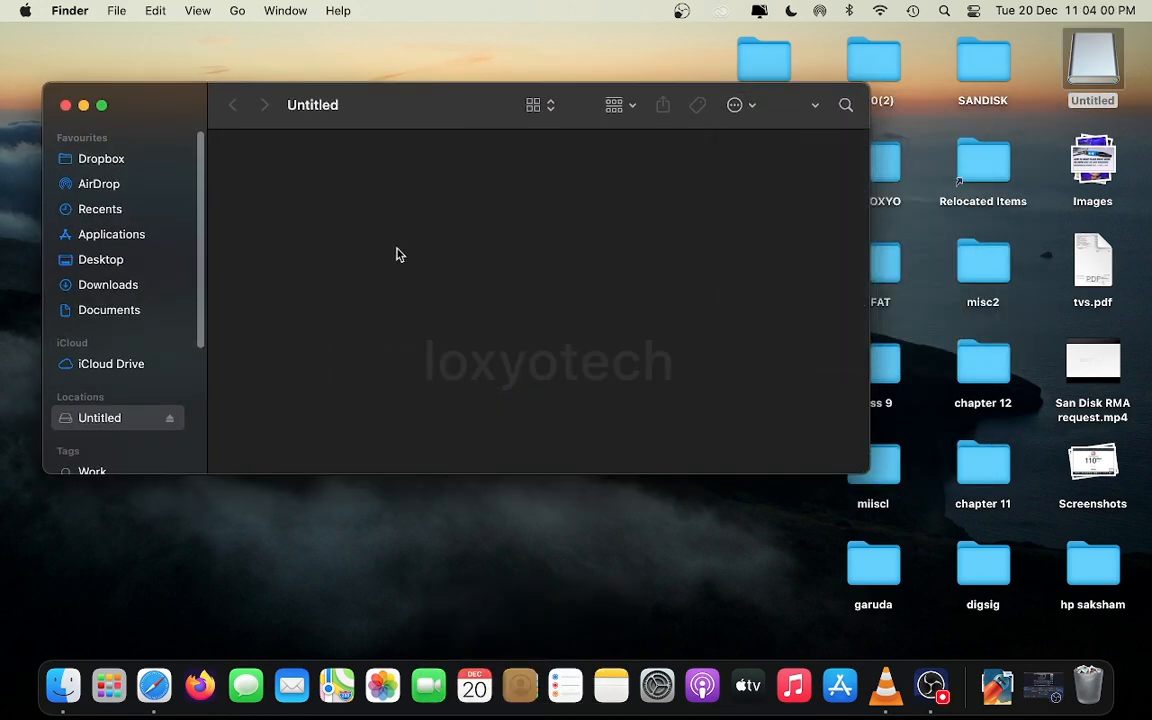
Step: Place San Disk RMA request.mp4 on the Untitled drive and preview it with Quick Look
right_click(464, 248)
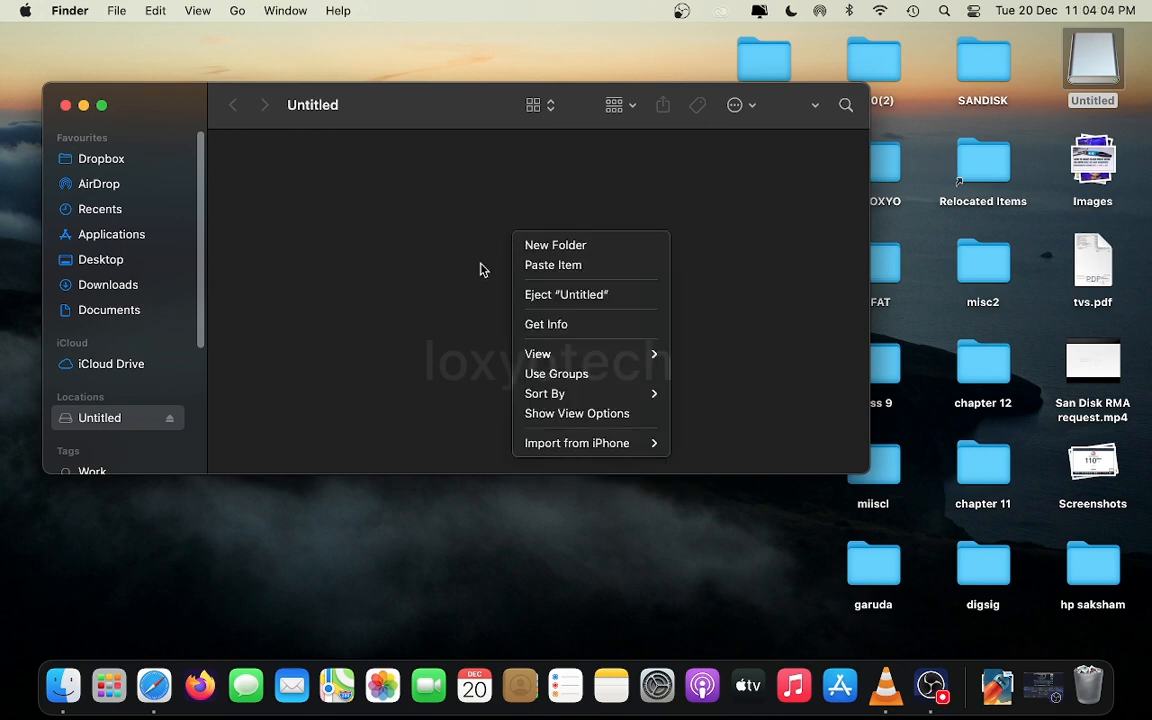
mouse_move(836, 288)
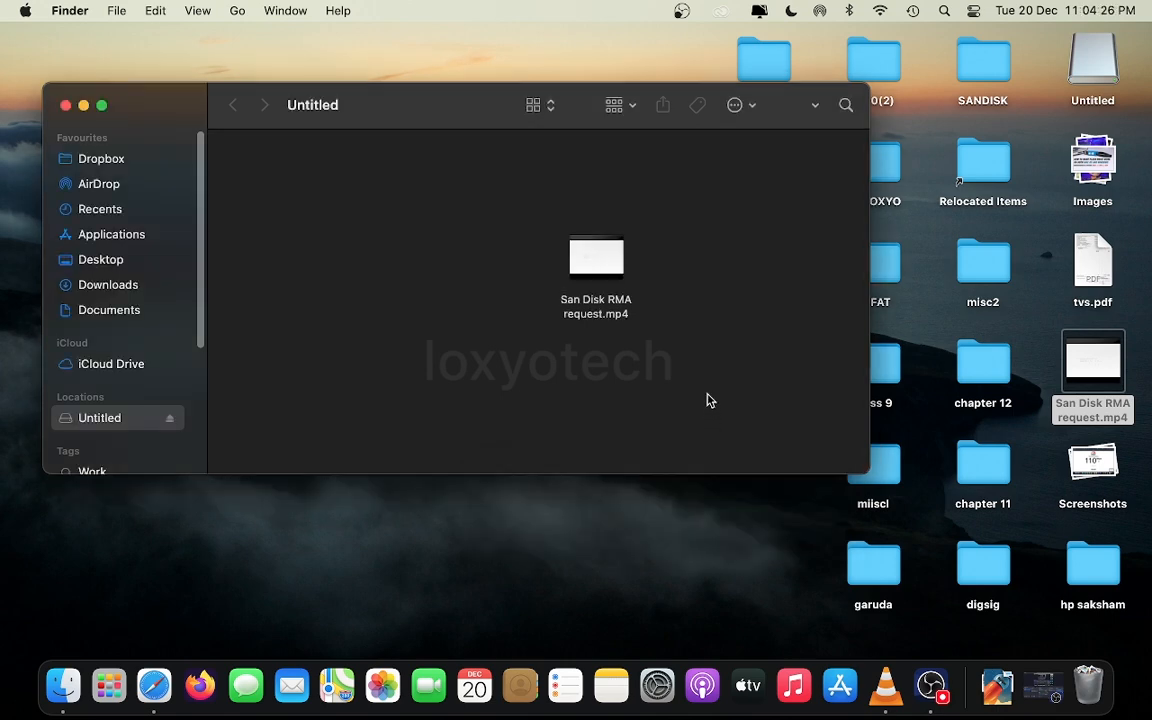
right_click(596, 256)
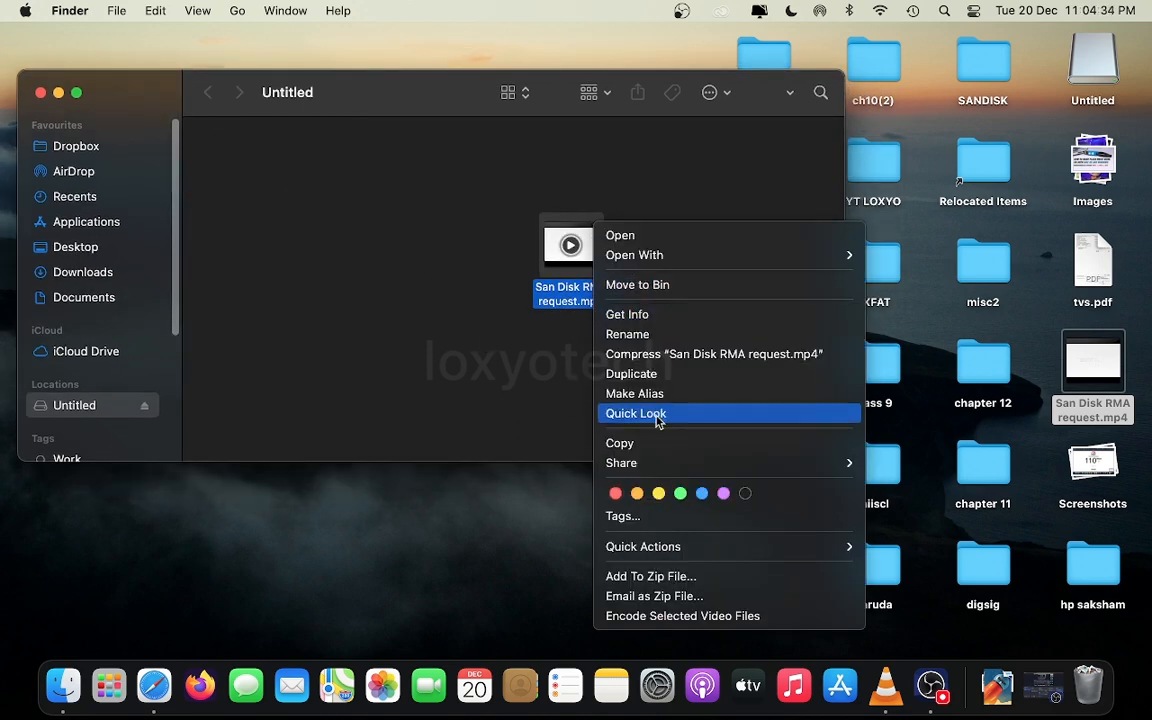
left_click(636, 412)
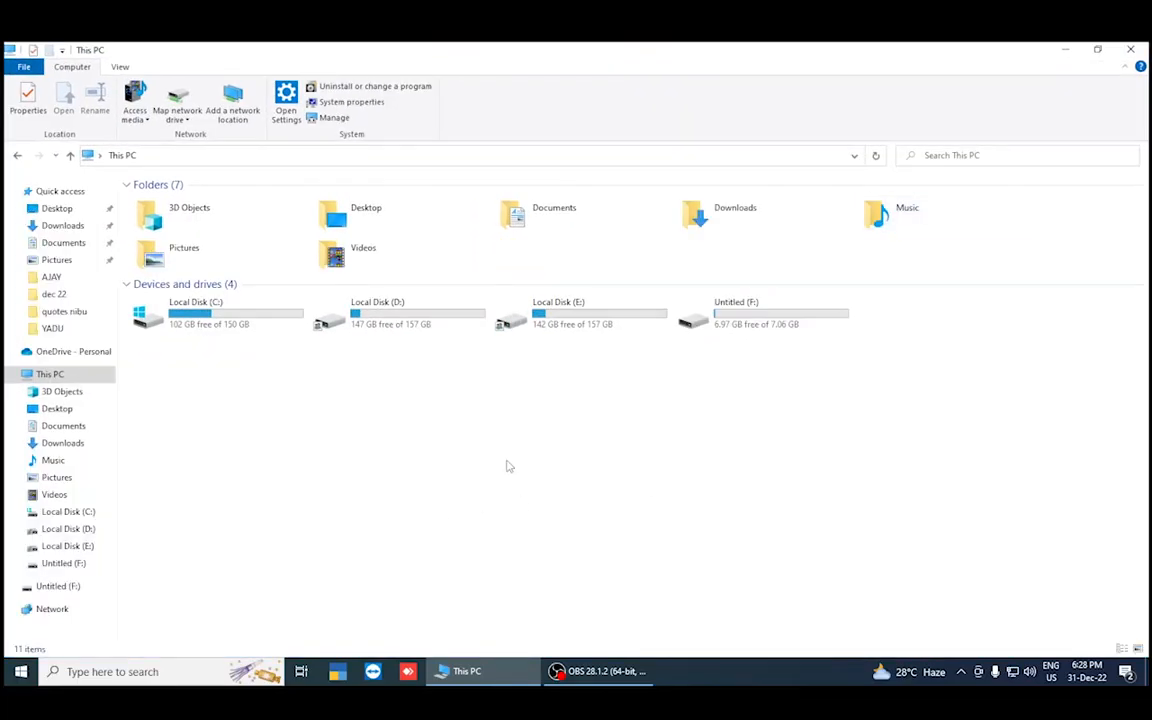
mouse_move(588, 476)
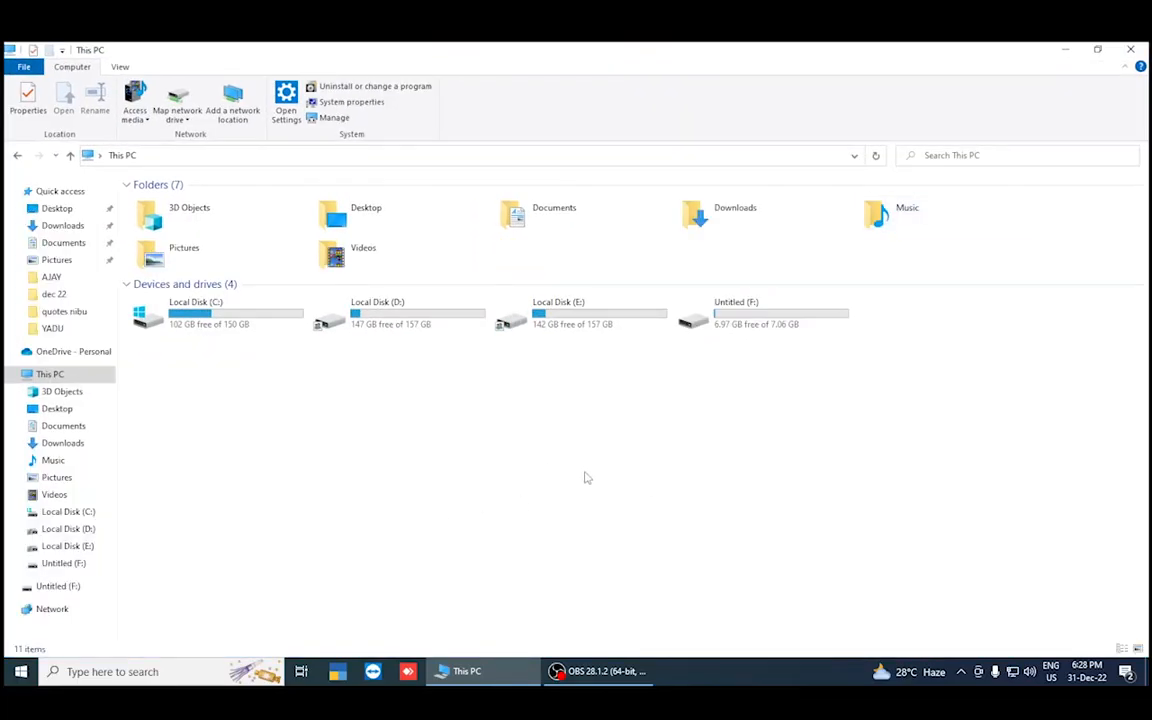
Step: Open the Untitled (F:) drive in This PC, showing the San Disk RMA request video
right_click(710, 316)
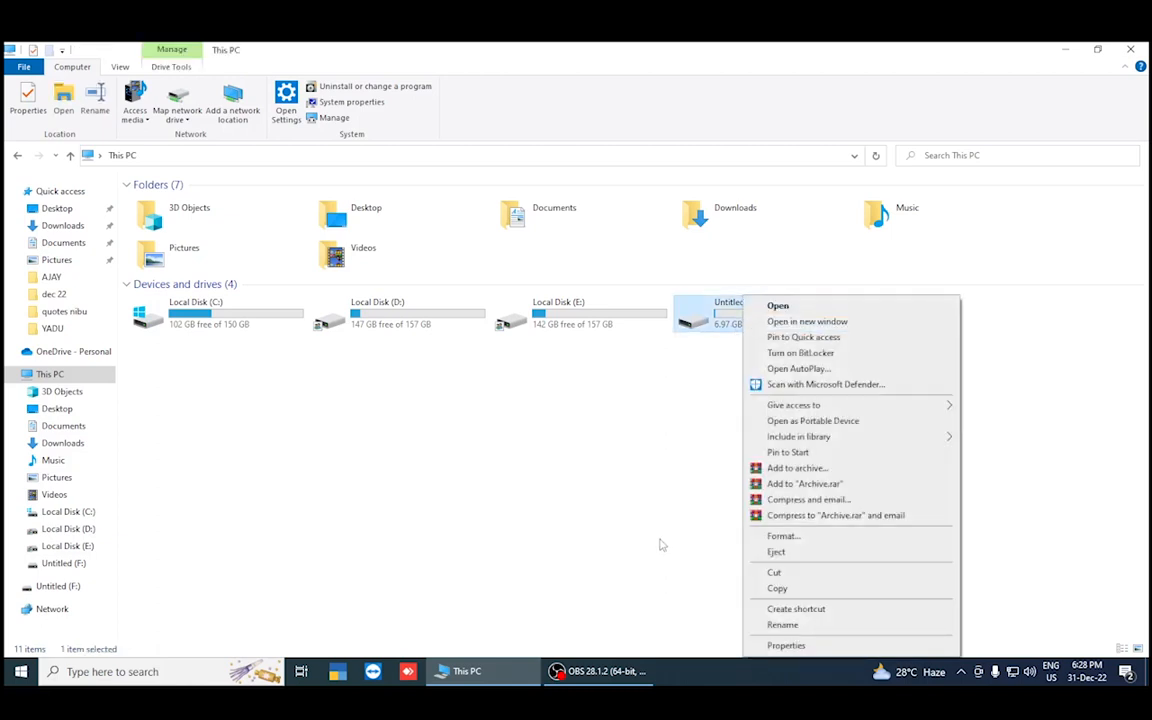
left_click(786, 644)
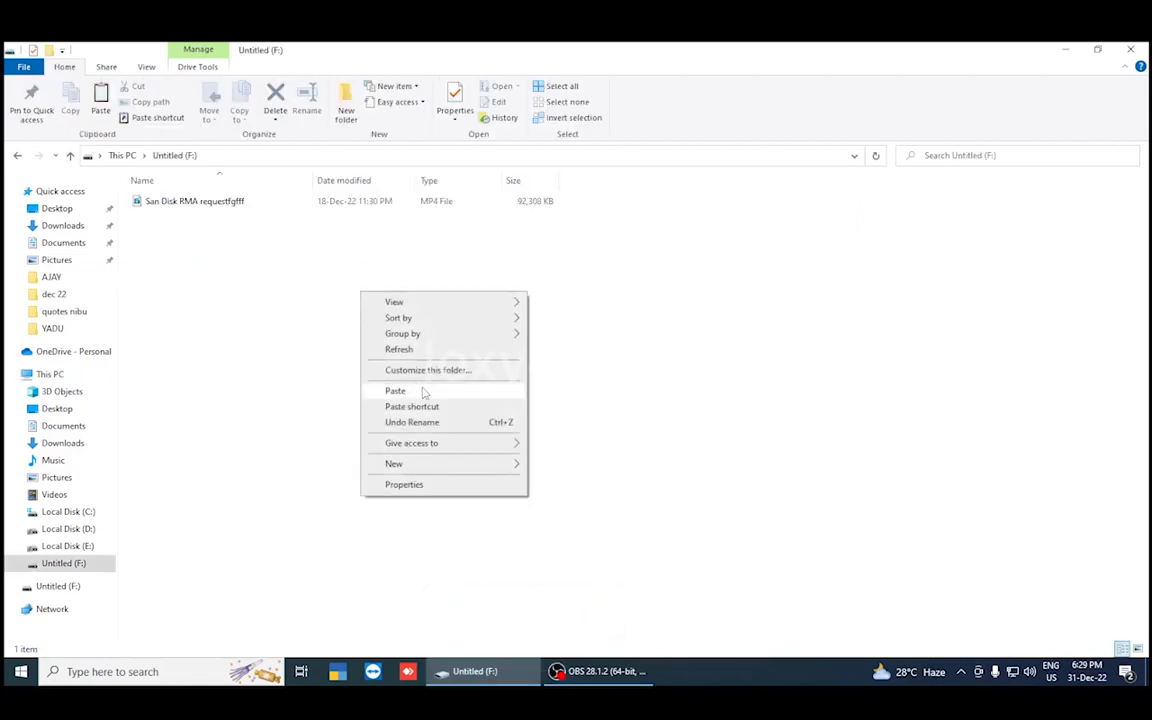
Step: Paste the EZRA Word document onto Untitled (F:), then permanently delete it, leaving only the video
left_click(396, 390)
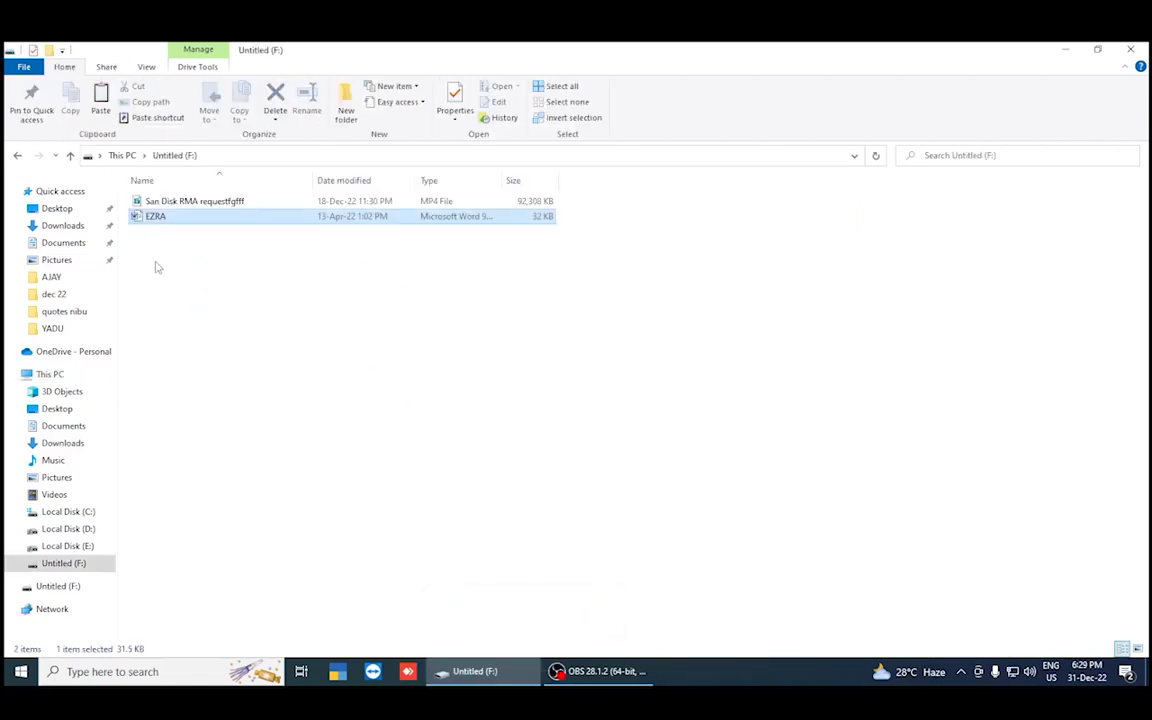
left_click(284, 292)
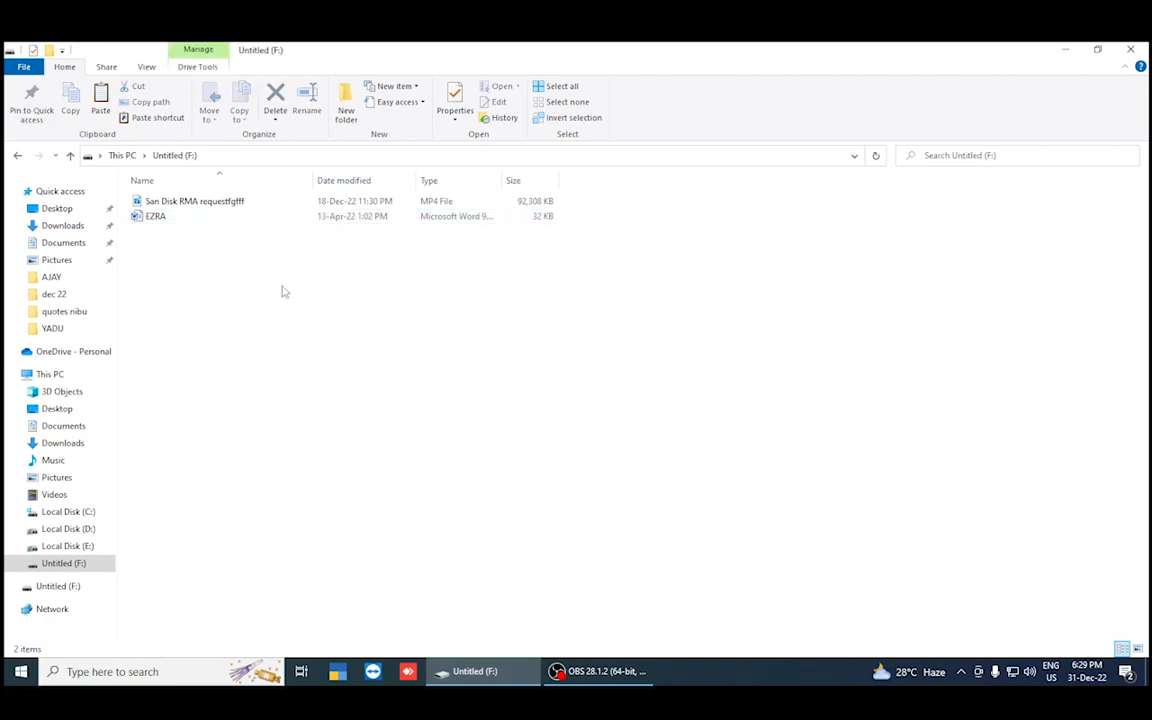
mouse_move(232, 248)
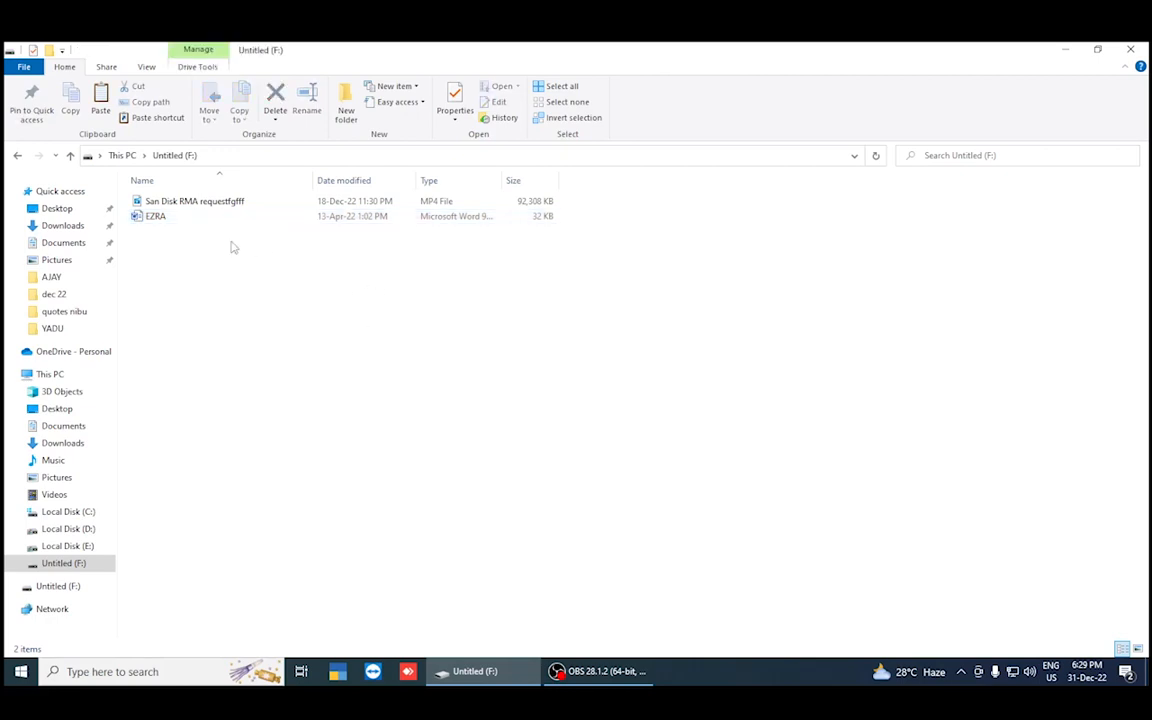
right_click(156, 216)
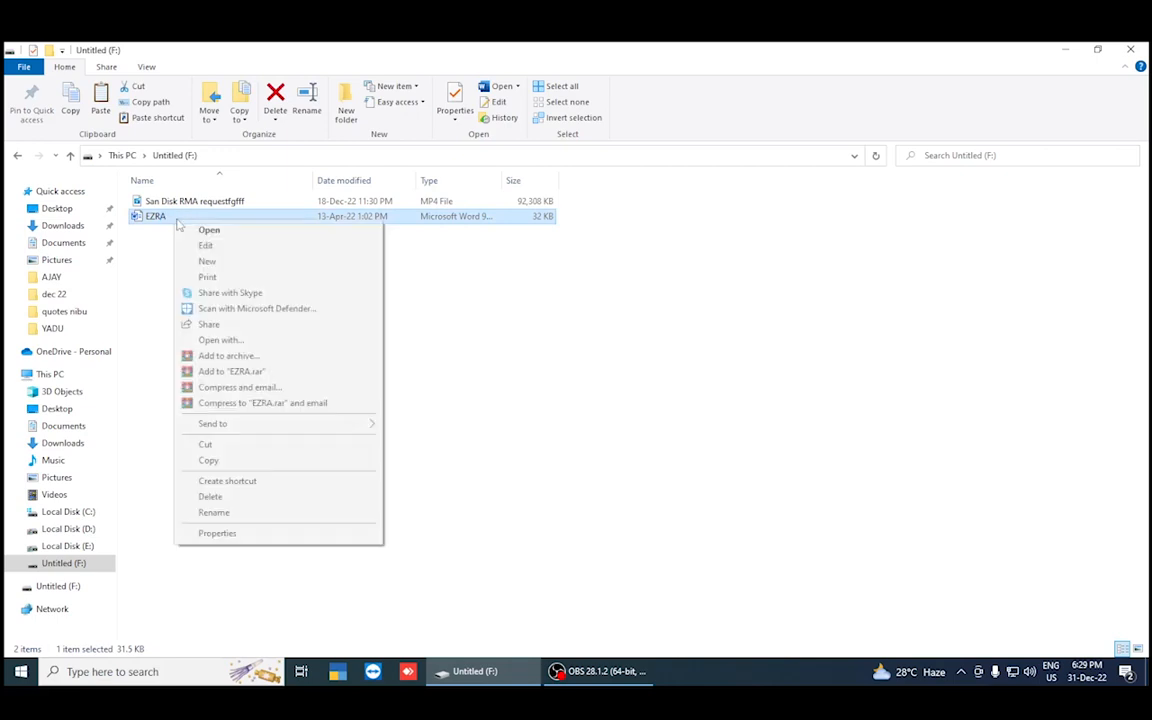
left_click(210, 496)
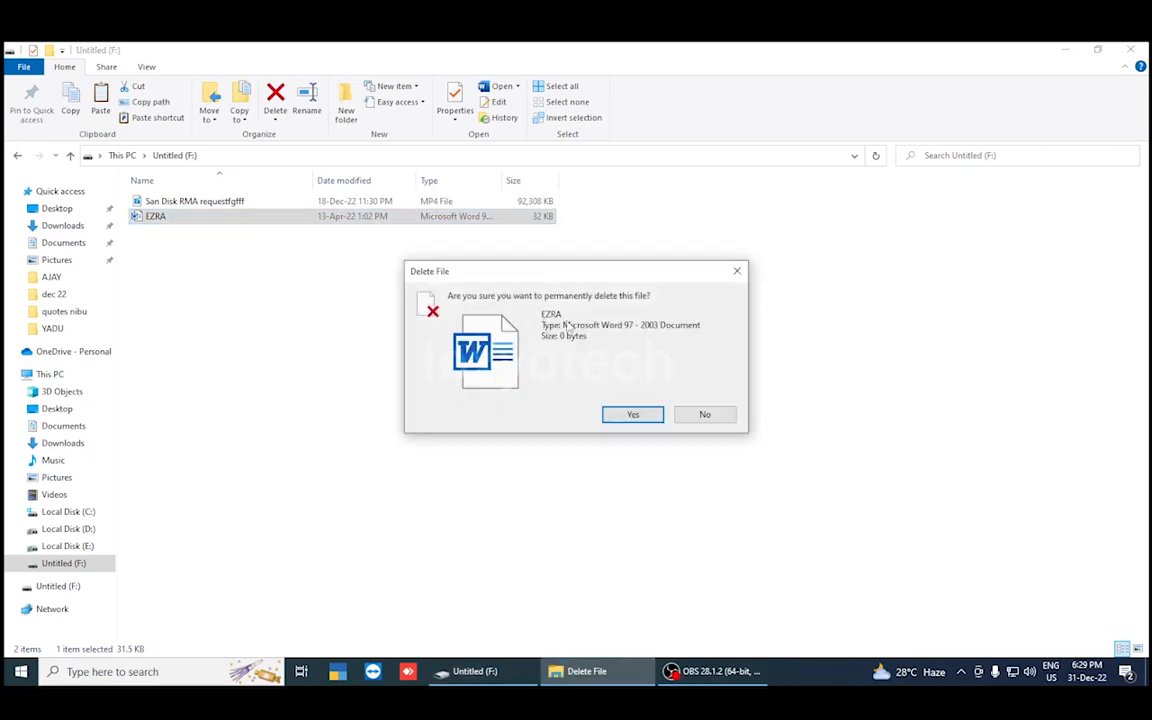
left_click(632, 414)
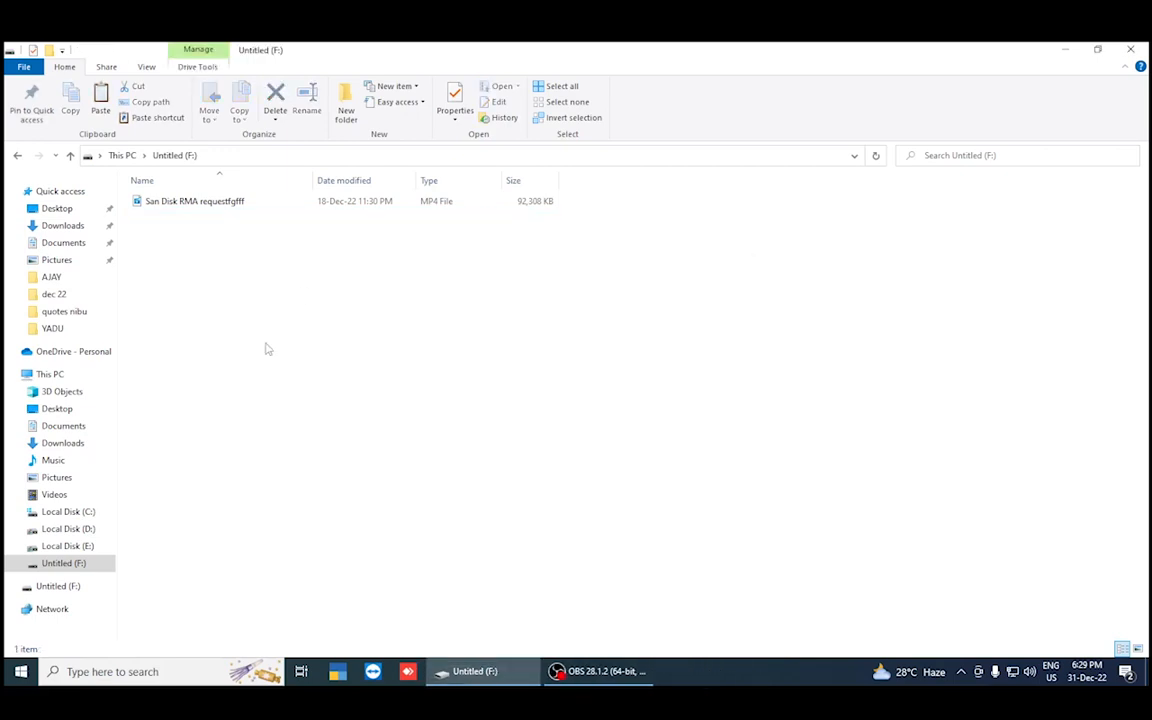
mouse_move(348, 356)
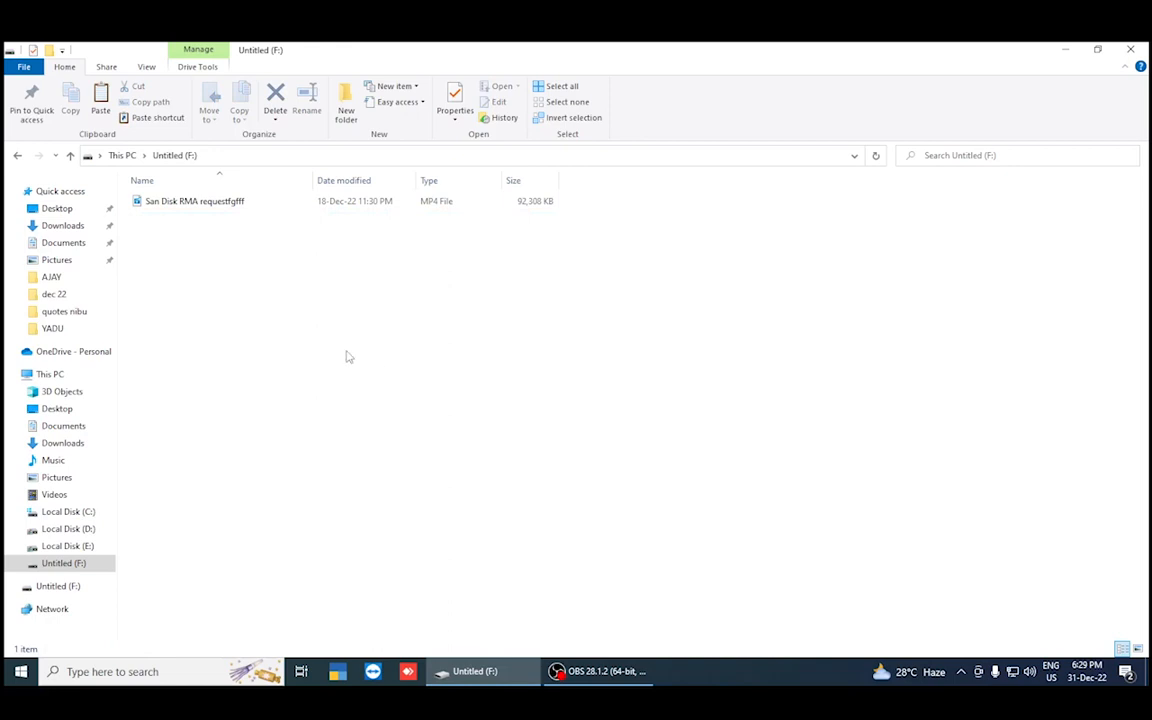